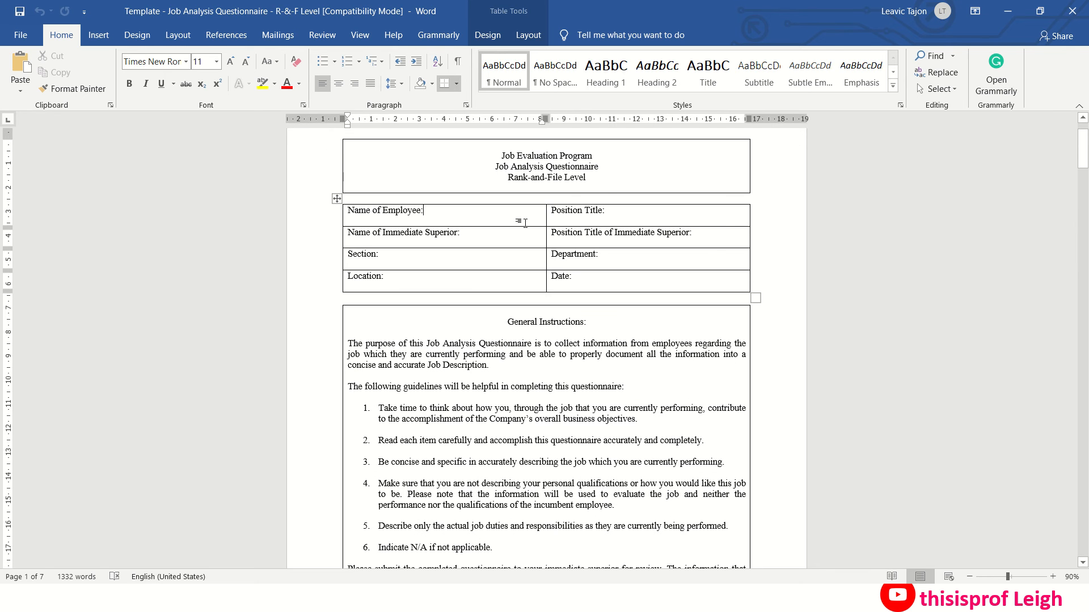
{"action": "mouse_move", "coordinate": [441, 214]}
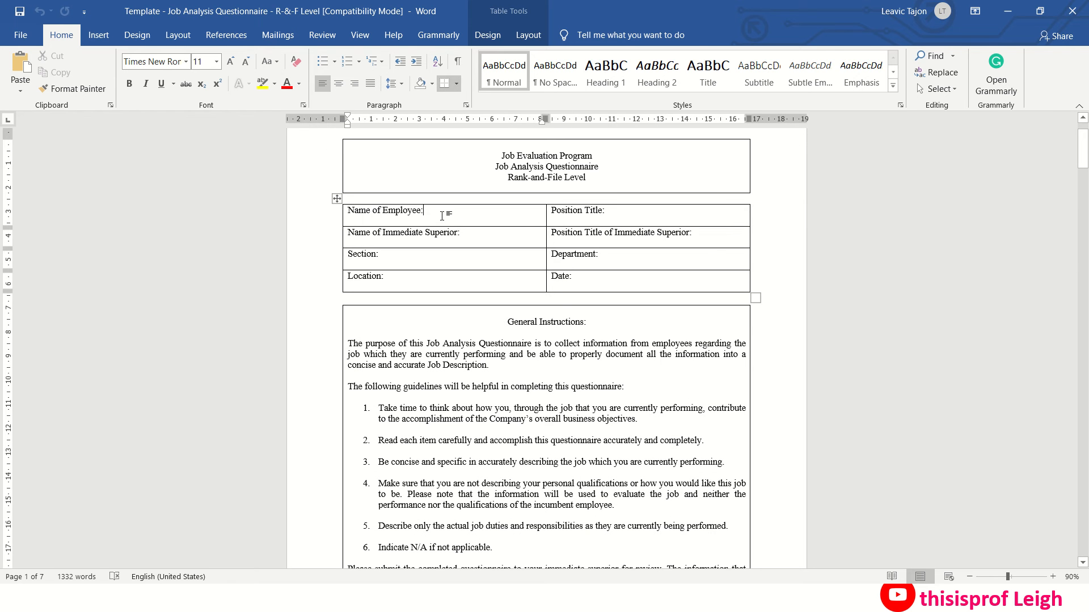
{"action": "mouse_move", "coordinate": [443, 224]}
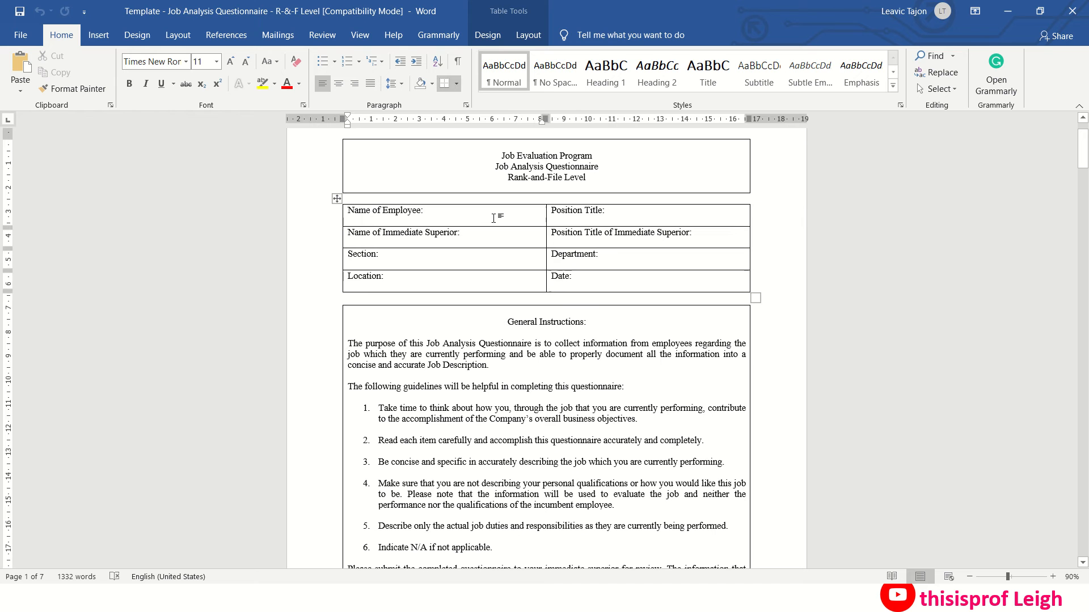
{"action": "mouse_move", "coordinate": [487, 219]}
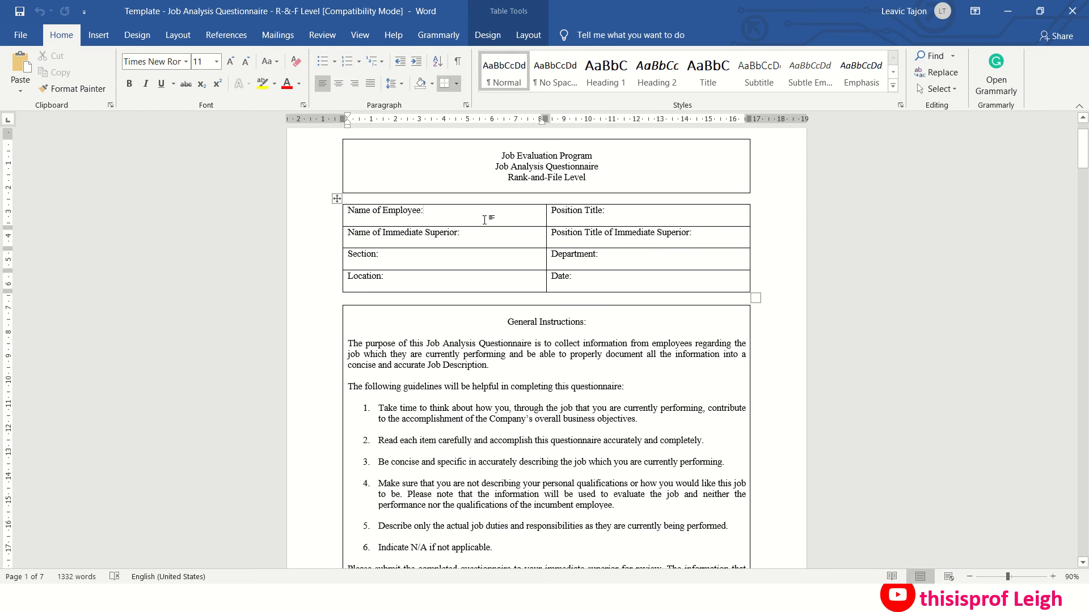
{"action": "left_click", "coordinate": [418, 210]}
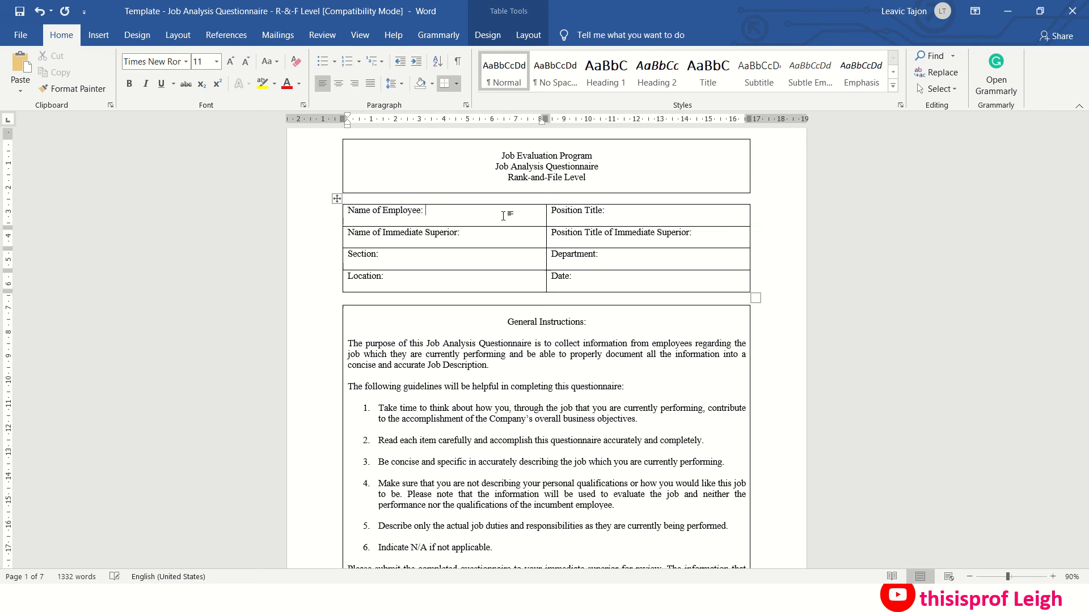
{"action": "type", "text": "Sa"}
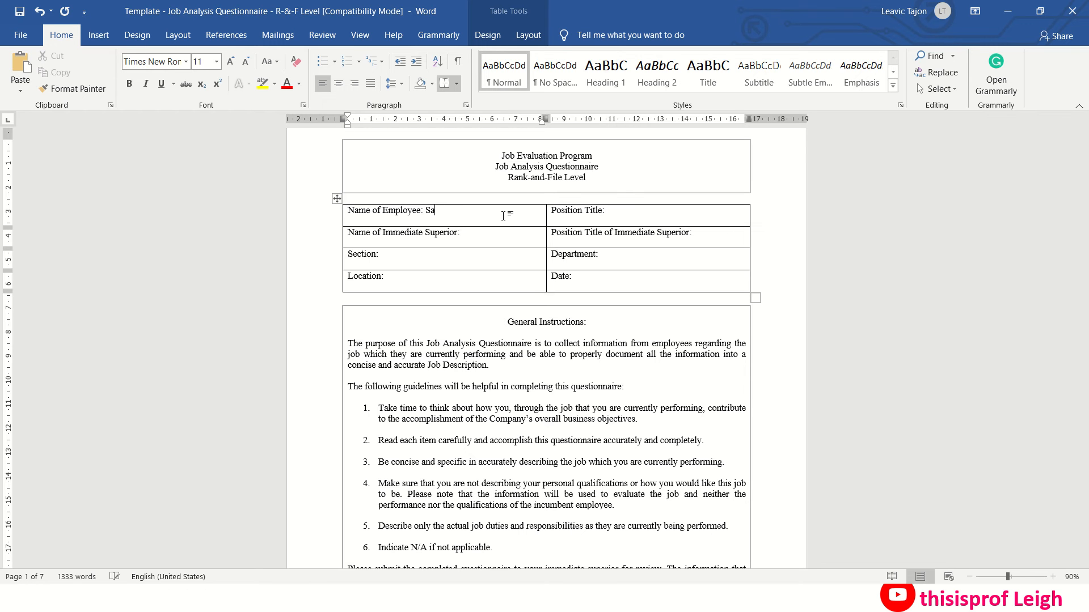
{"action": "type", "text": "rah"}
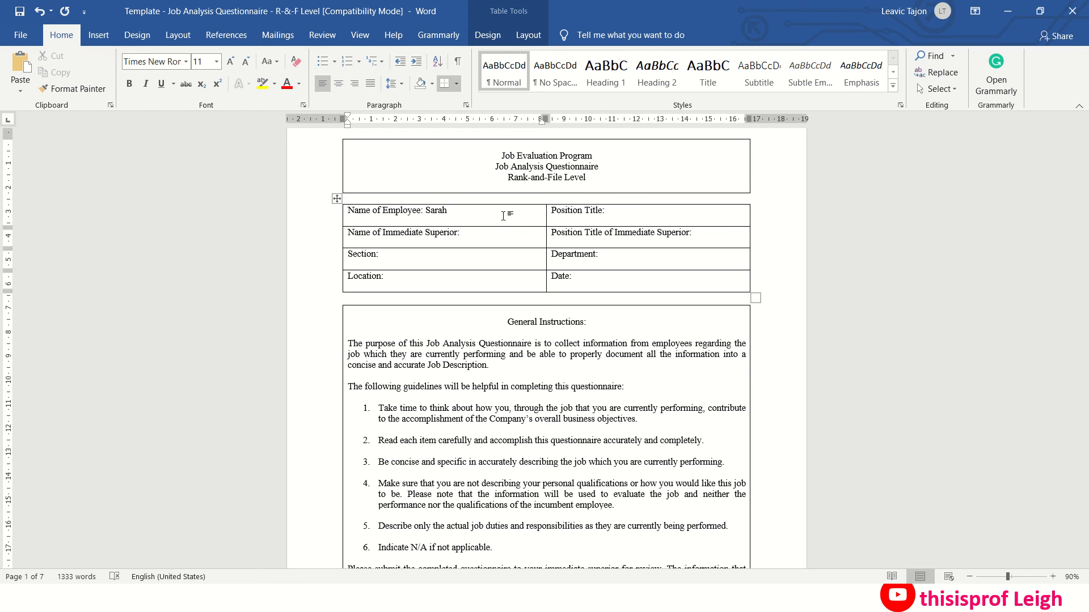
{"action": "type", "text": "Maganda"}
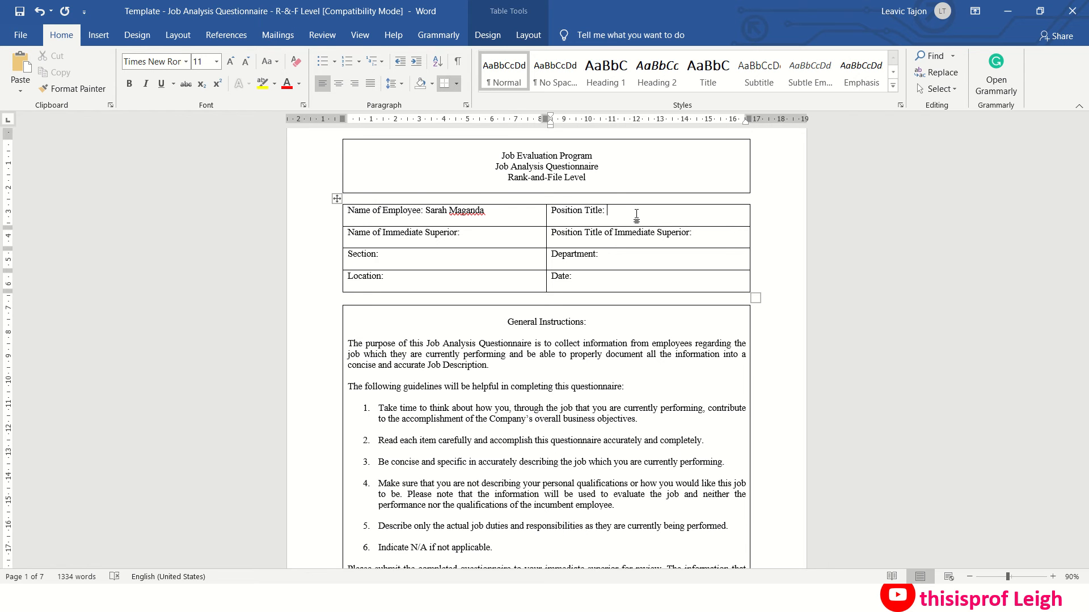
- Enter 'Administrative Staff' as the Position Title
{"action": "type", "text": "Admi"}
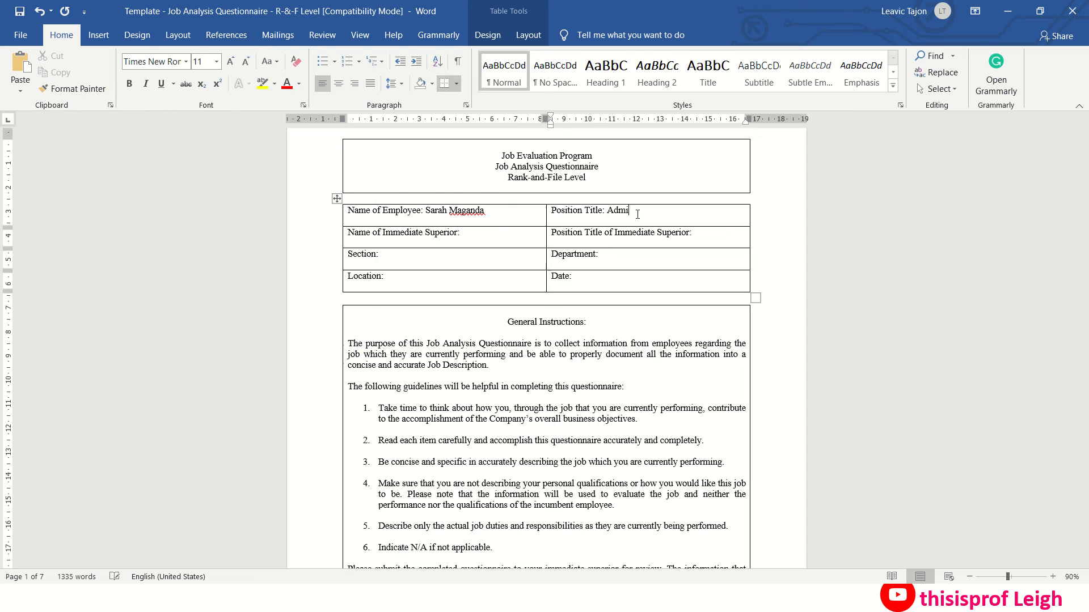
{"action": "type", "text": "n"}
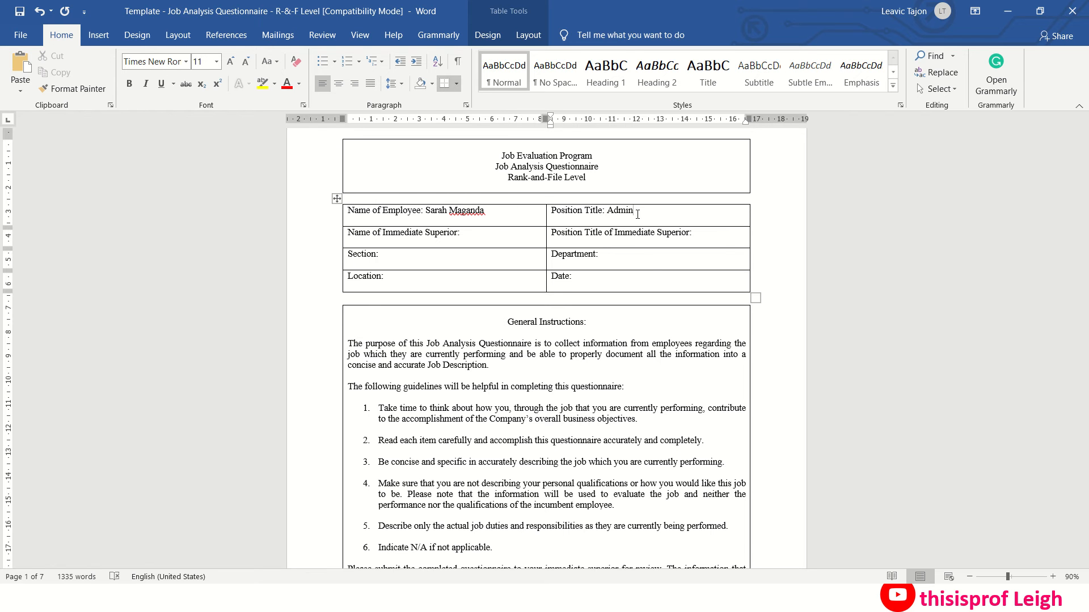
{"action": "type", "text": "istr"}
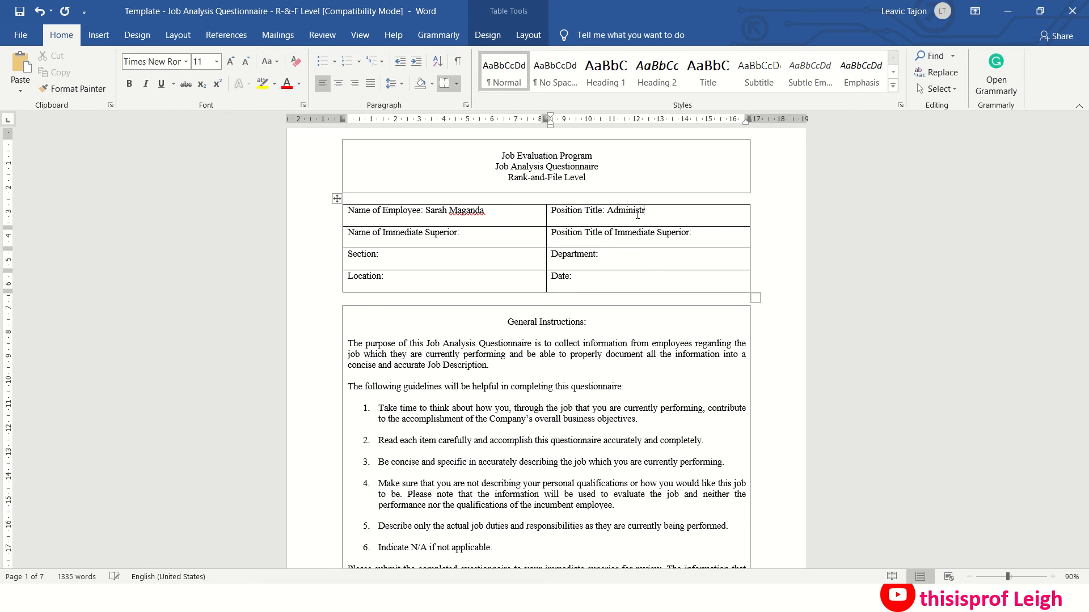
{"action": "type", "text": "ative"}
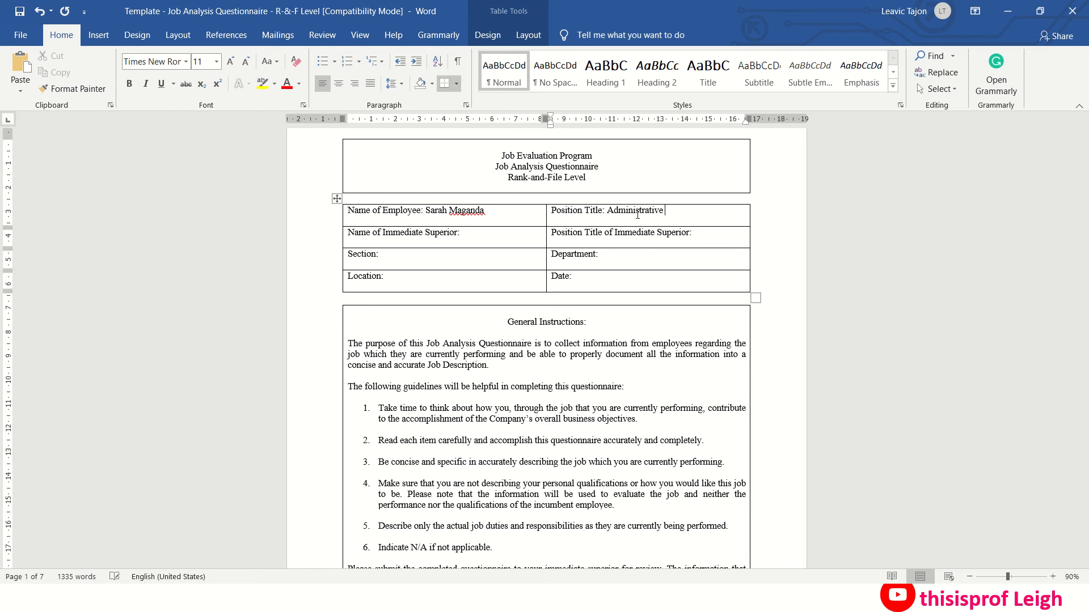
{"action": "type", "text": "Staff"}
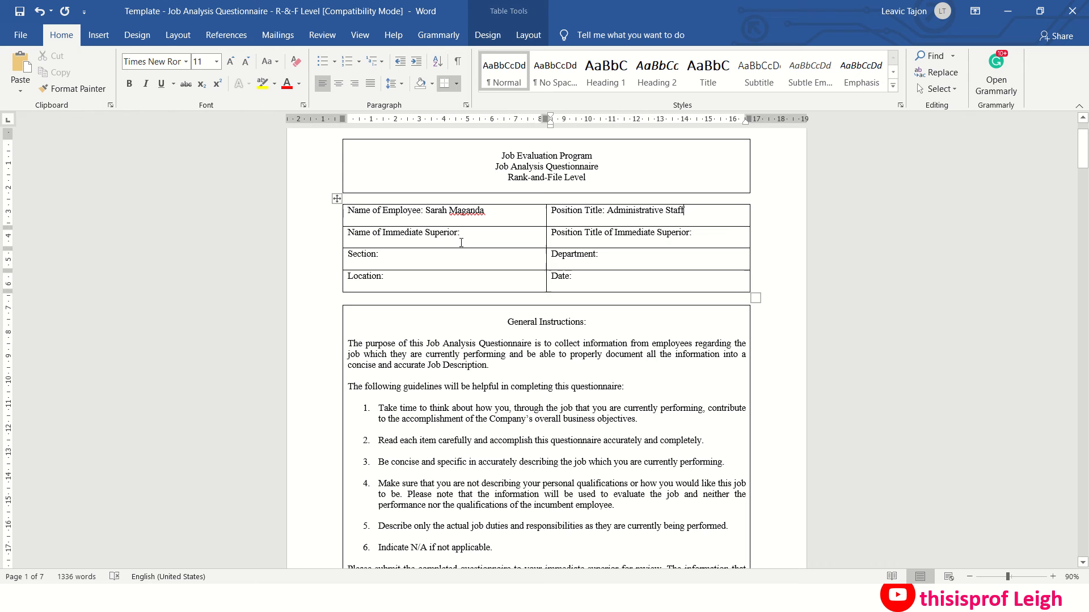
- Scroll past the General Instructions to the blank Job Summary section on page 2
{"action": "left_click", "coordinate": [465, 233]}
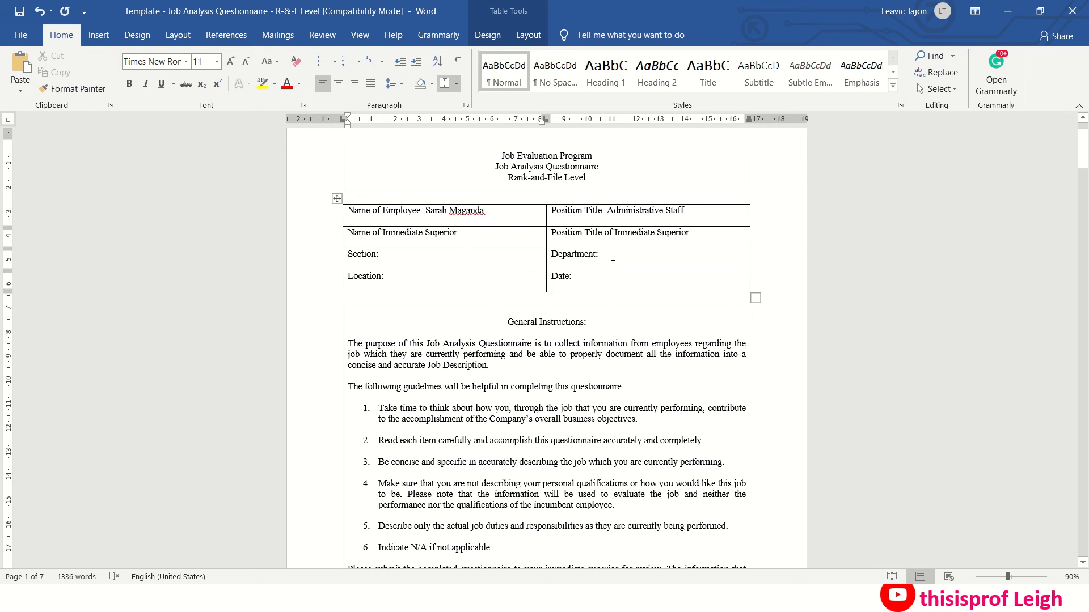
{"action": "scroll", "scroll_direction": "down", "scroll_amount": 3}
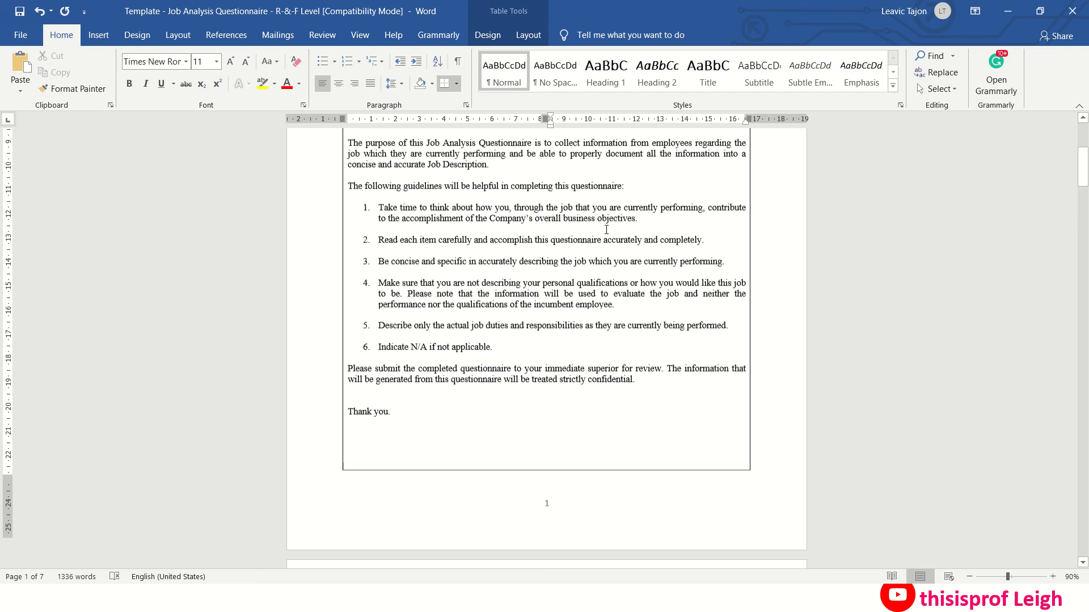
{"action": "scroll", "scroll_direction": "down", "scroll_amount": 3}
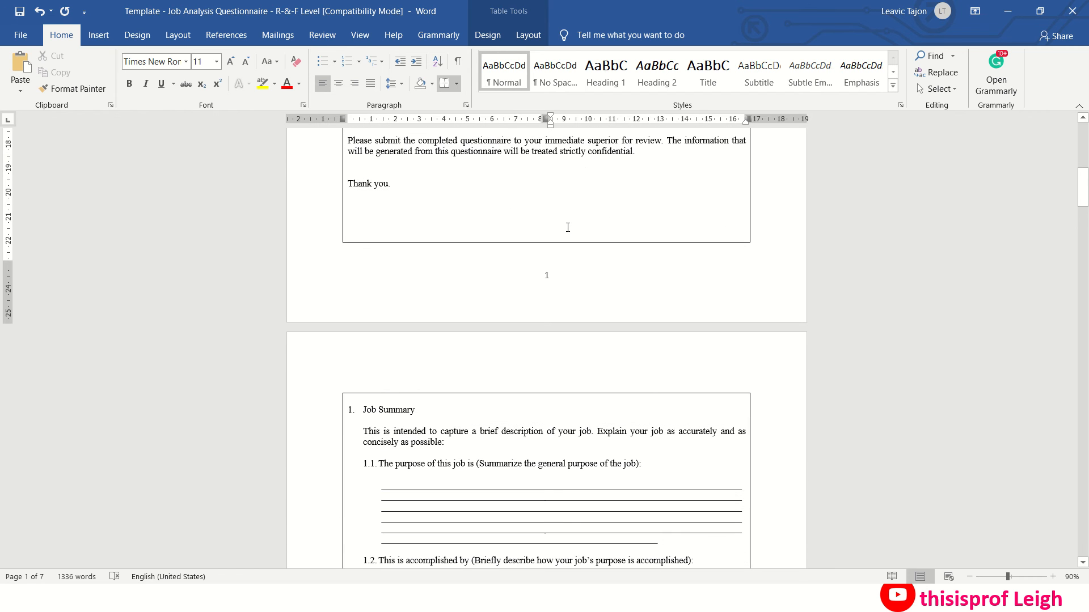
{"action": "scroll", "scroll_direction": "down", "scroll_amount": 3}
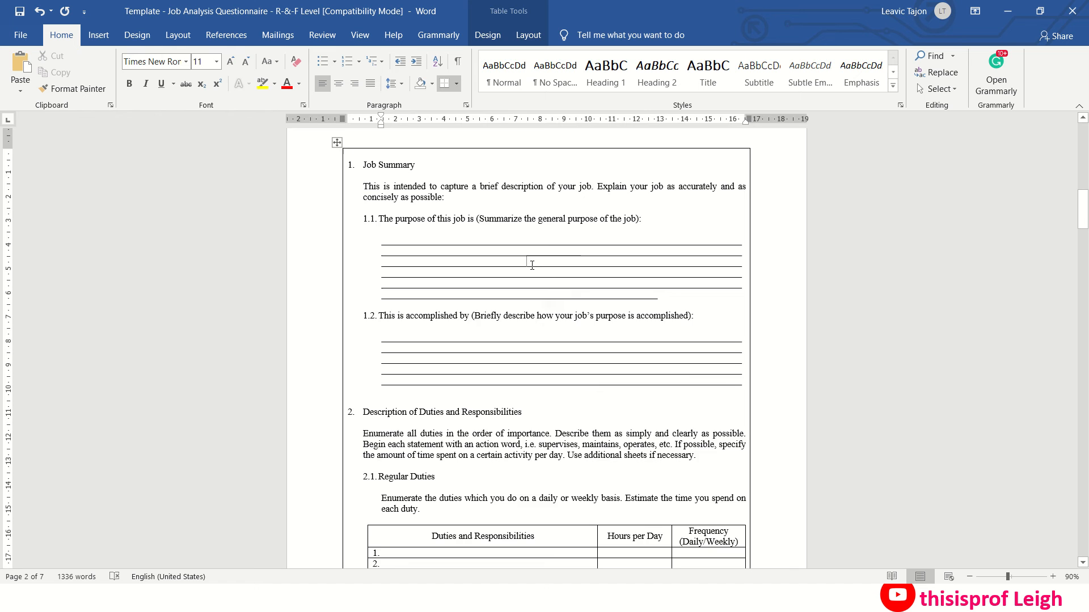
- Scroll through the Regular Duties table down to the Occasional Duties and Education sections
{"action": "scroll", "scroll_direction": "down", "scroll_amount": 3}
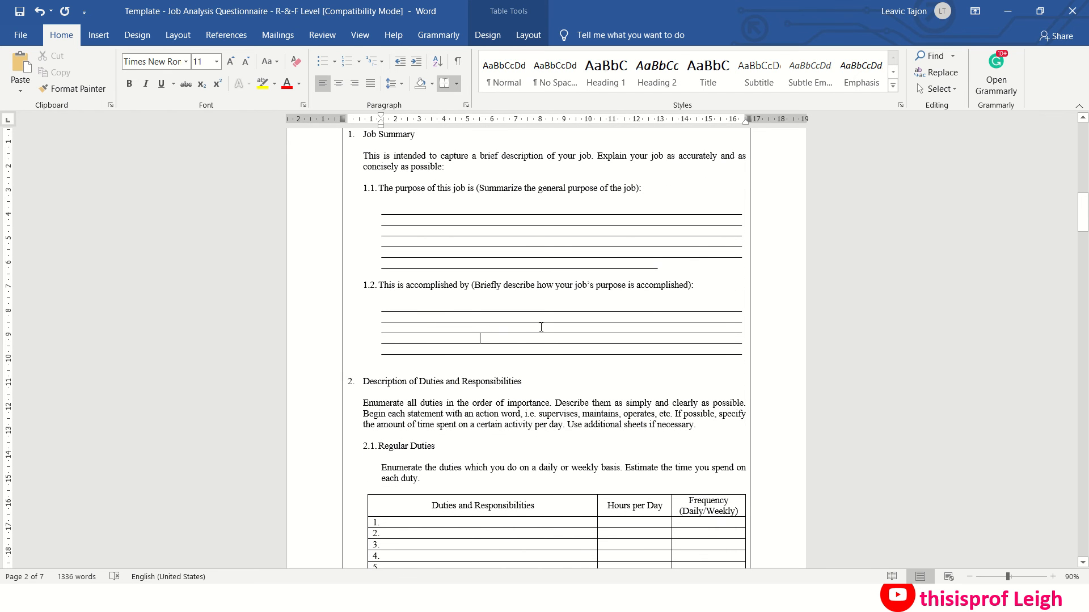
{"action": "scroll", "scroll_direction": "down", "scroll_amount": 3}
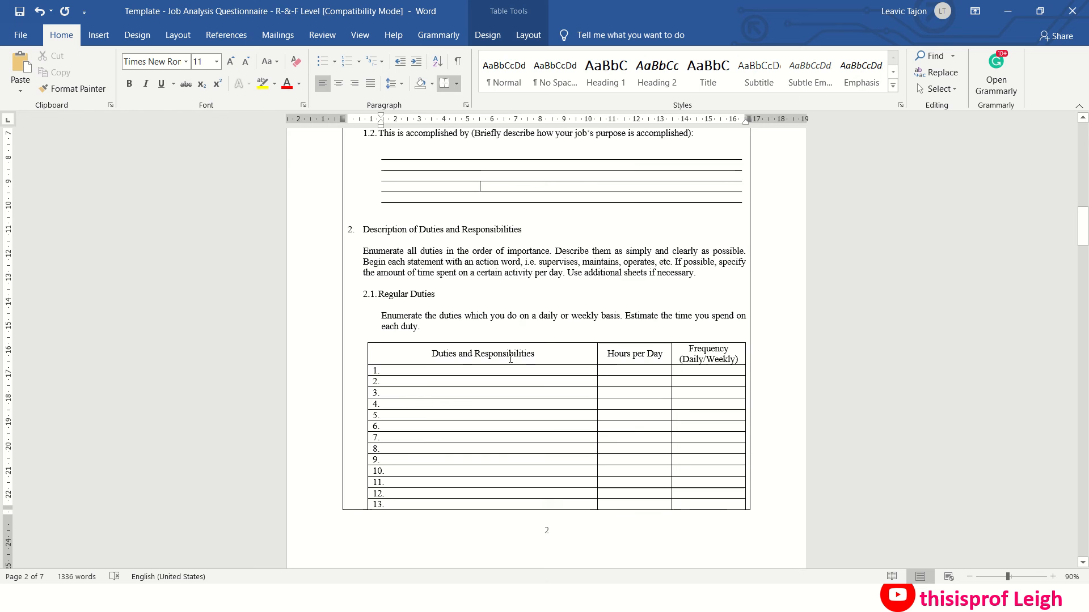
{"action": "scroll", "scroll_direction": "down", "scroll_amount": 3}
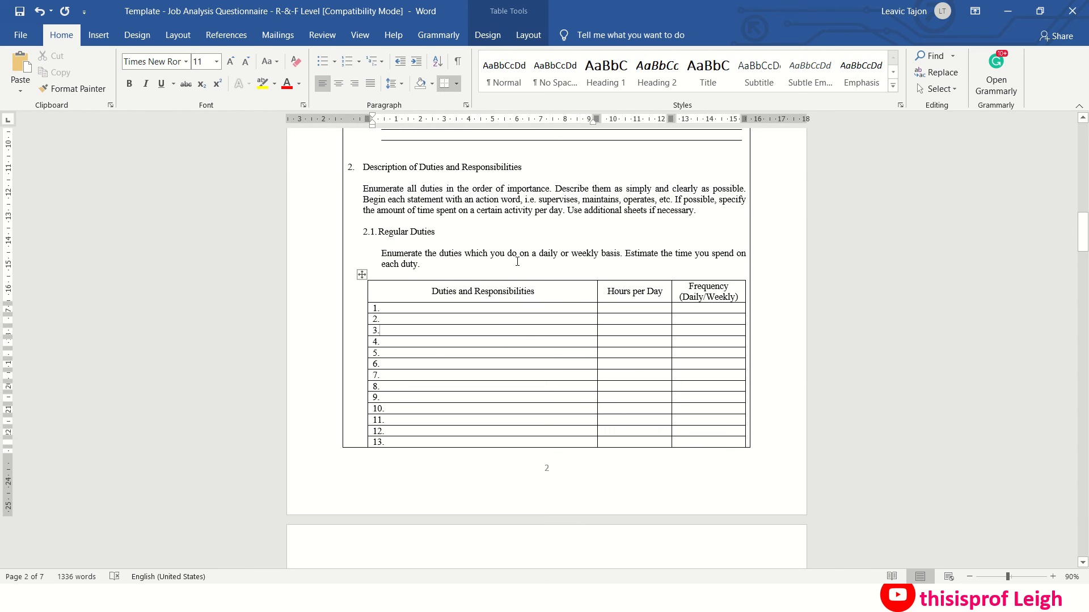
{"action": "mouse_move", "coordinate": [547, 252]}
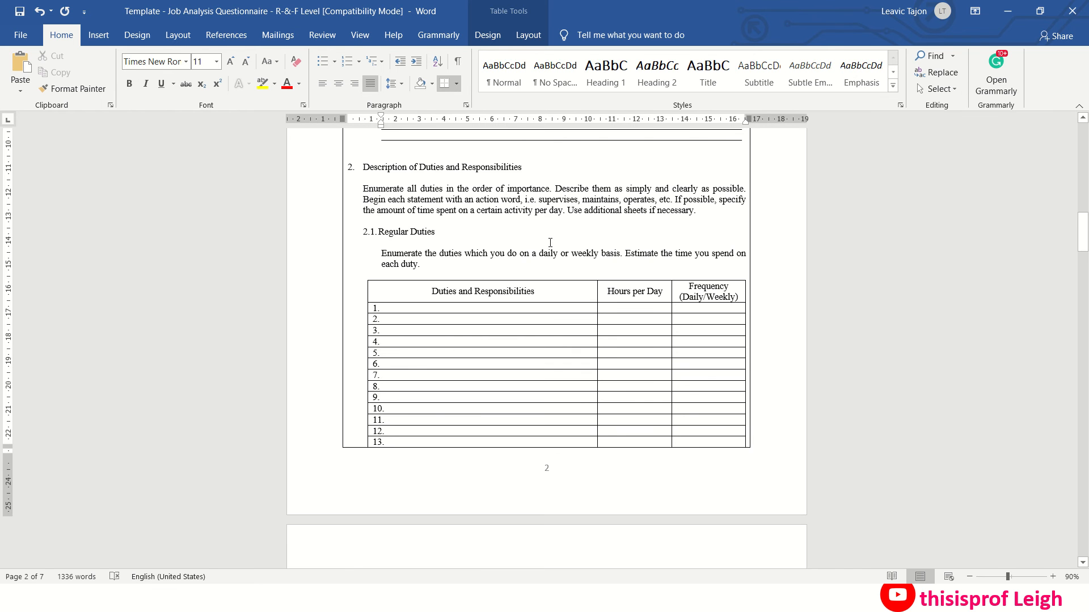
{"action": "scroll", "scroll_direction": "down", "scroll_amount": 3}
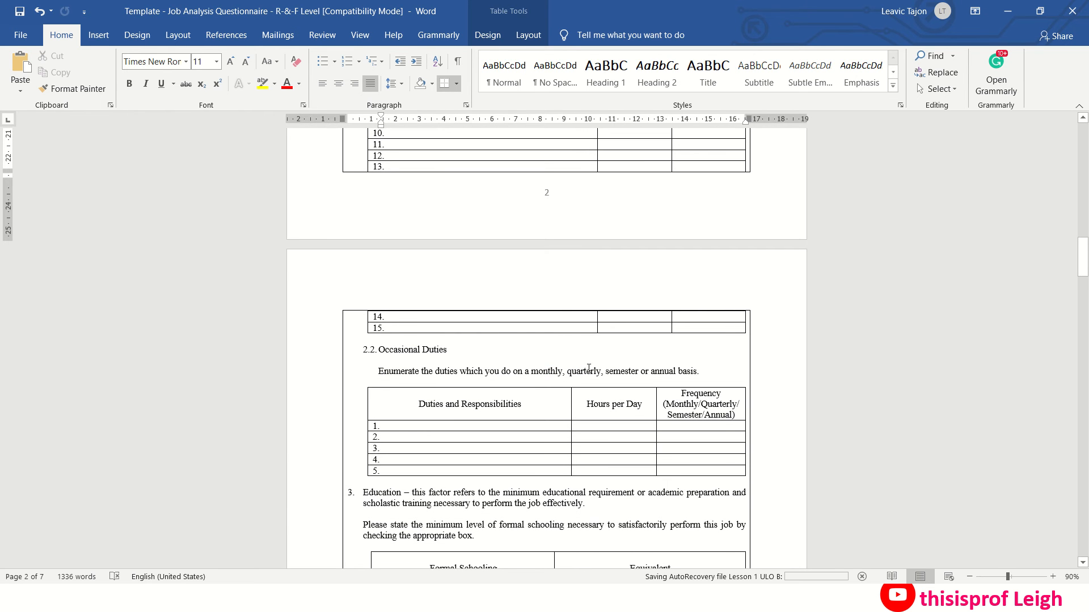
- Scroll past questions 4.2 and 4.3 to section 5, Complexity of Work, on page 4
{"action": "scroll", "scroll_direction": "down", "scroll_amount": 3}
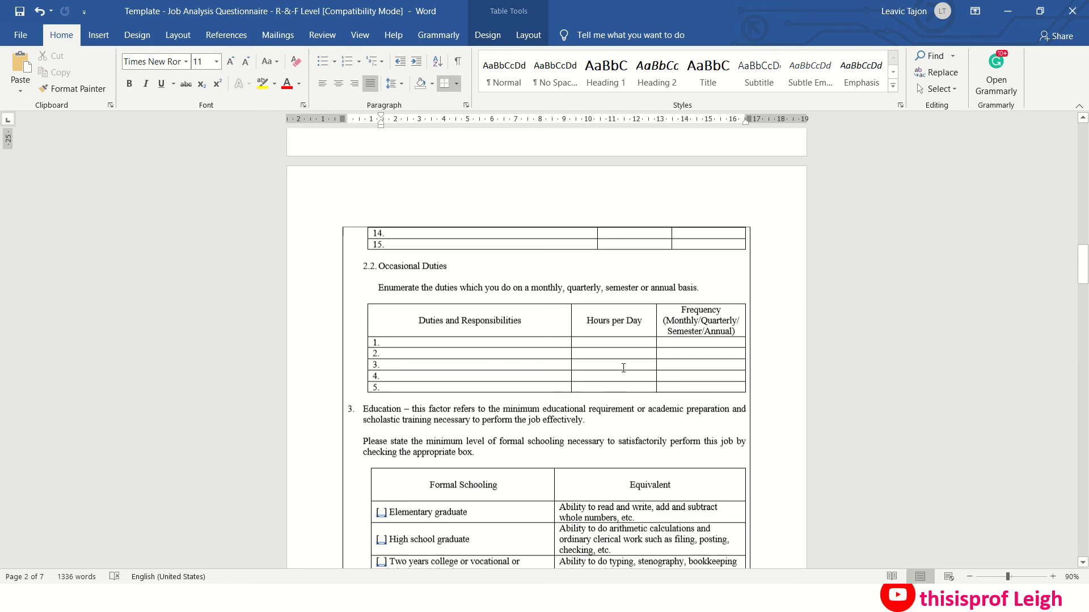
{"action": "scroll", "scroll_direction": "down", "scroll_amount": 3}
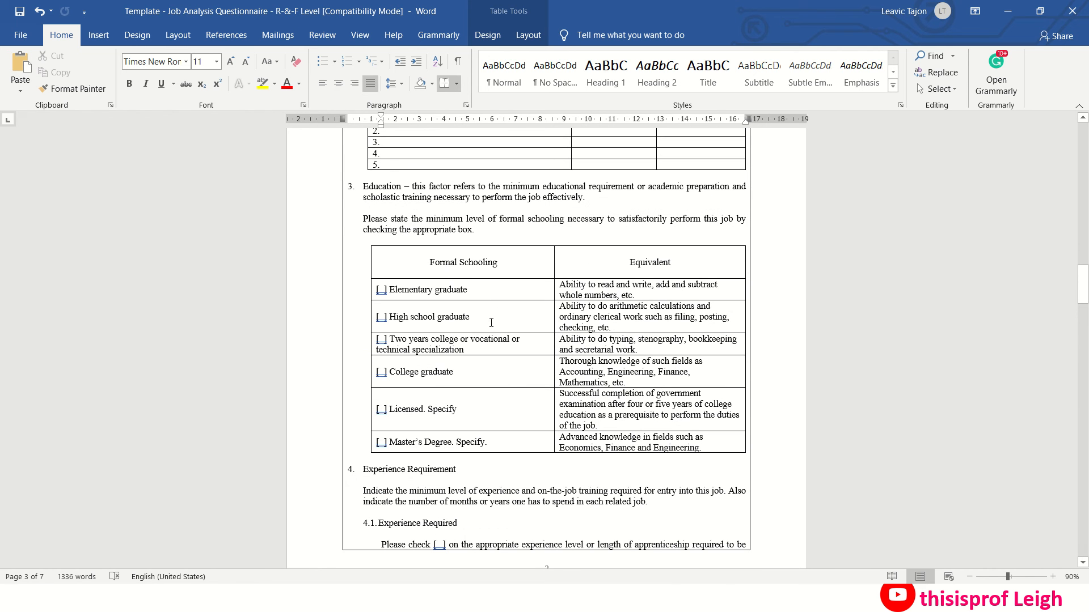
{"action": "mouse_move", "coordinate": [500, 327]}
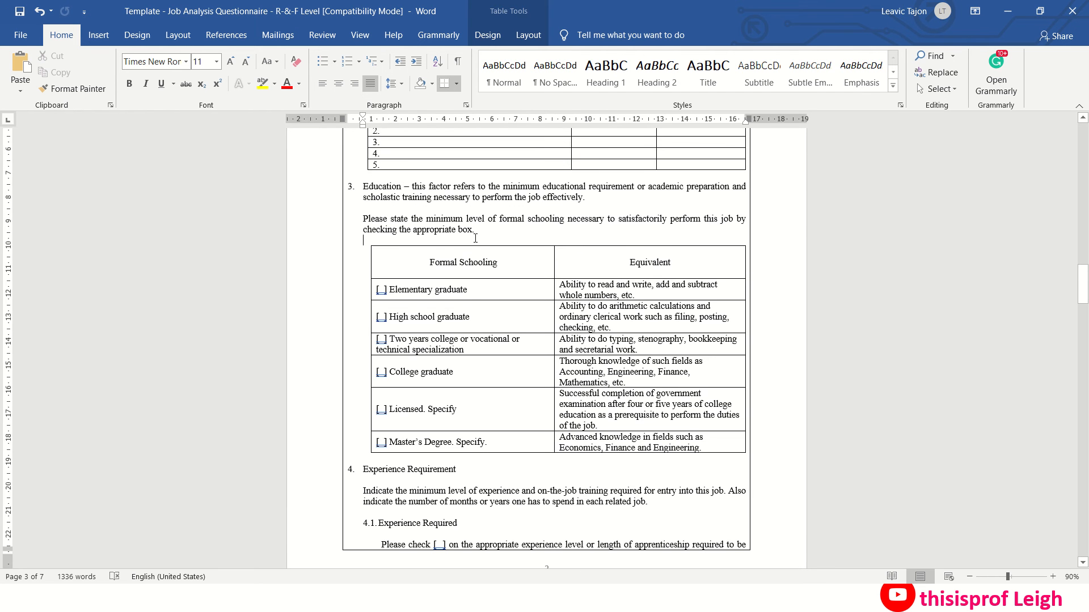
{"action": "scroll", "scroll_direction": "down", "scroll_amount": 3}
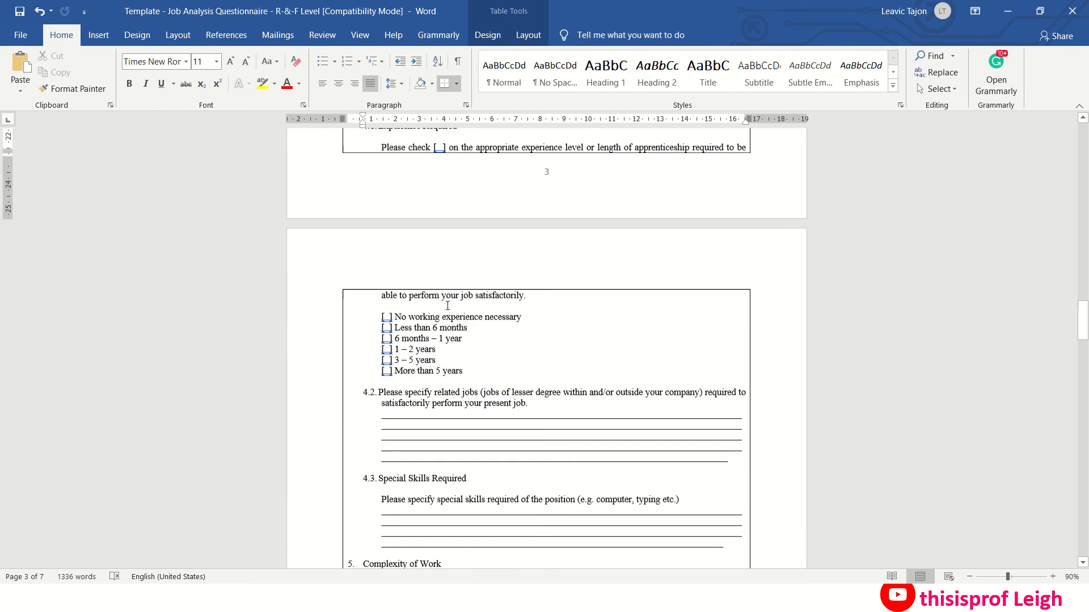
{"action": "scroll", "scroll_direction": "up", "scroll_amount": 3}
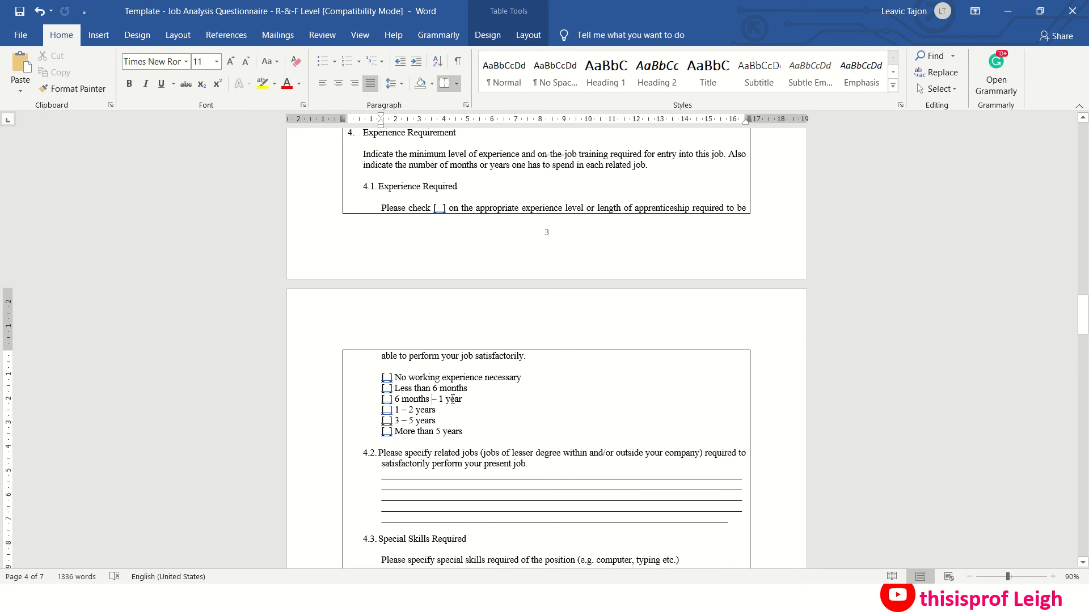
{"action": "scroll", "scroll_direction": "down", "scroll_amount": 3}
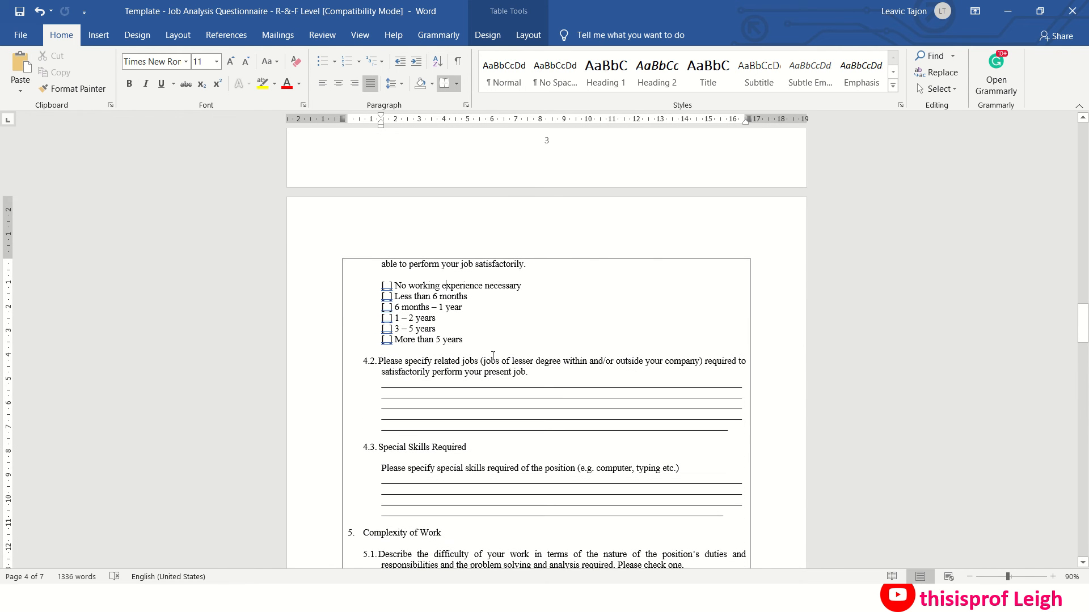
{"action": "scroll", "scroll_direction": "down", "scroll_amount": 3}
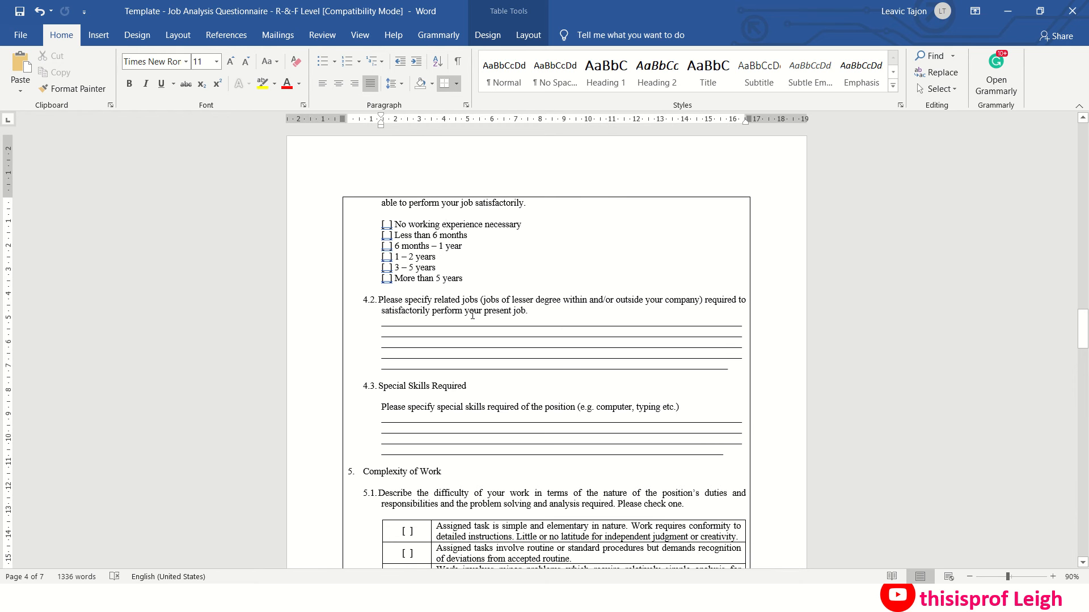
{"action": "mouse_move", "coordinate": [530, 351]}
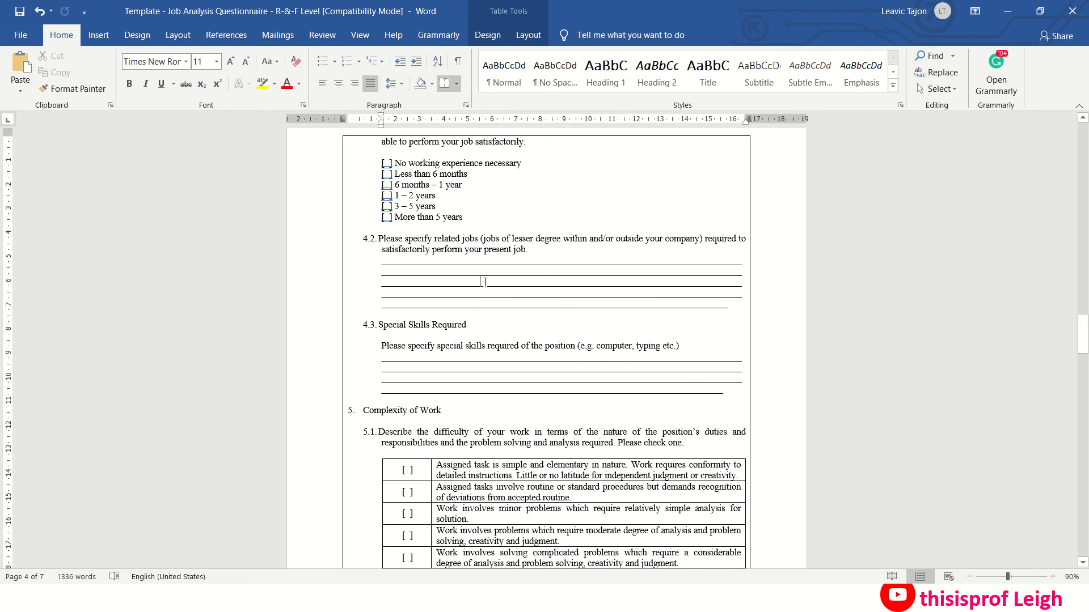
{"action": "scroll", "scroll_direction": "down", "scroll_amount": 3}
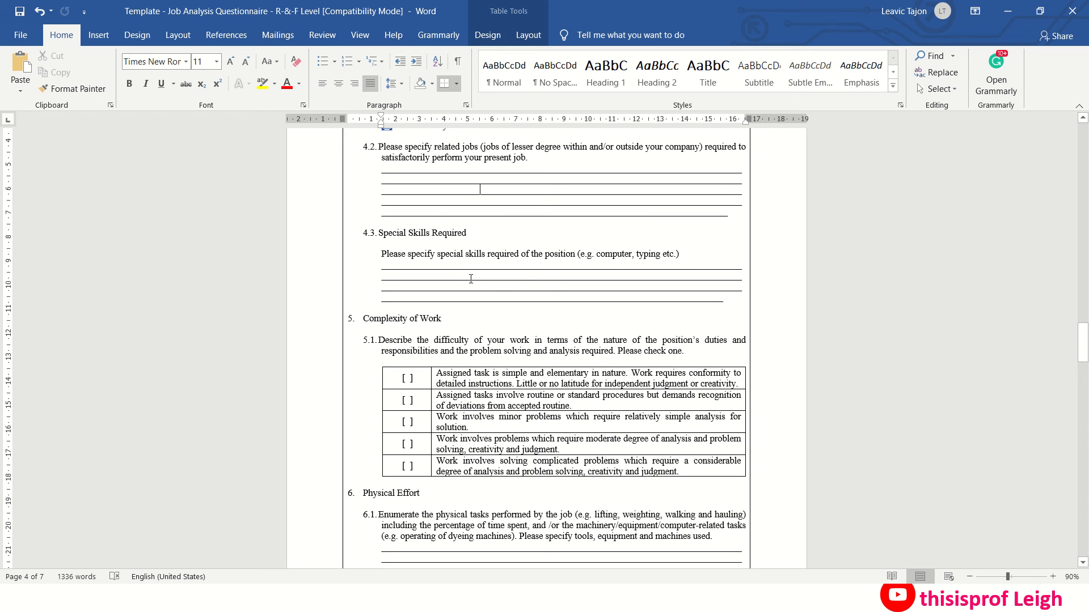
{"action": "mouse_move", "coordinate": [502, 296]}
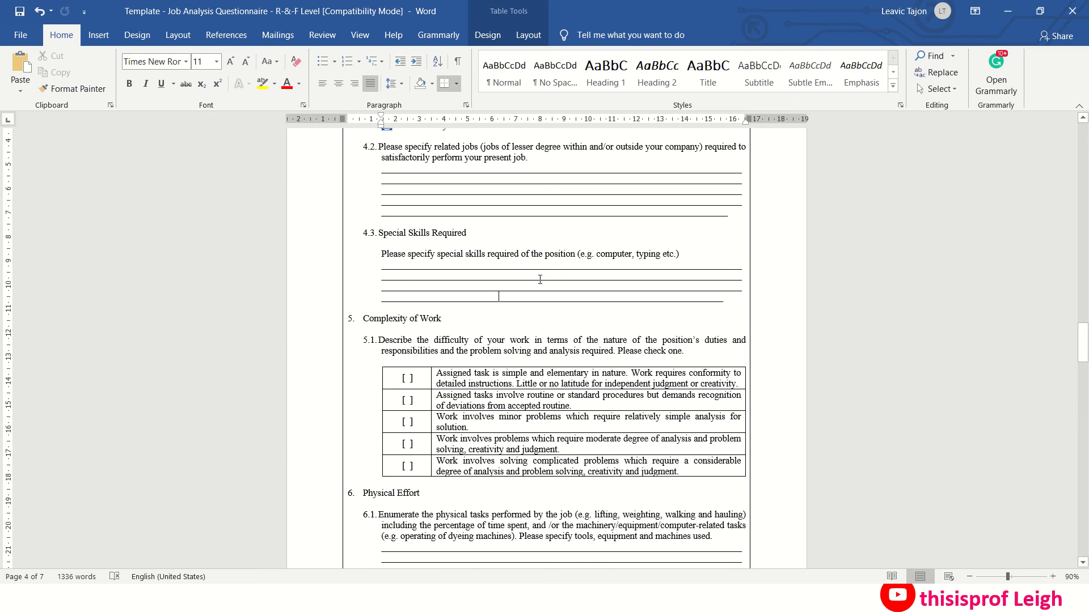
{"action": "mouse_move", "coordinate": [553, 275]}
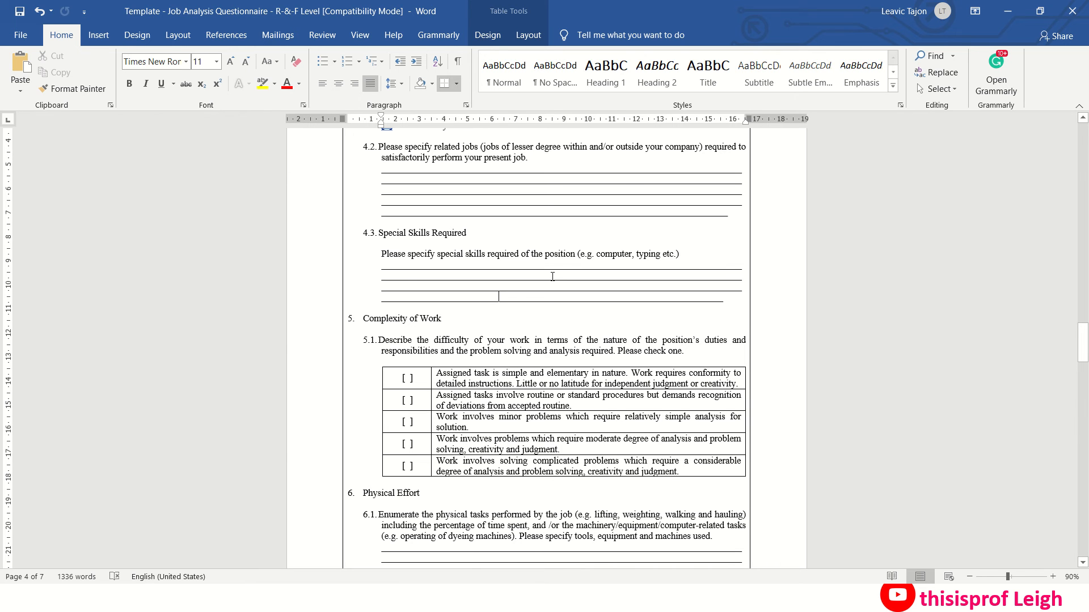
- Scroll to section 6, Physical Effort, at the bottom of page 4
{"action": "scroll", "scroll_direction": "down", "scroll_amount": 3}
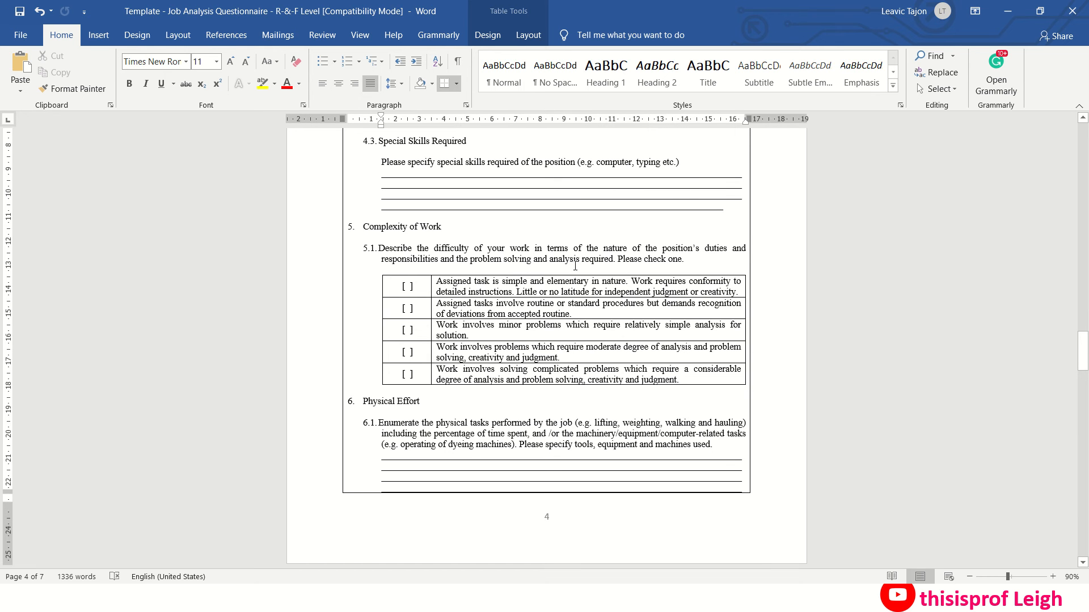
- Scroll to section 7, Visual Effort and Coordination, with its Tasks table on page 5
{"action": "scroll", "scroll_direction": "down", "scroll_amount": 3}
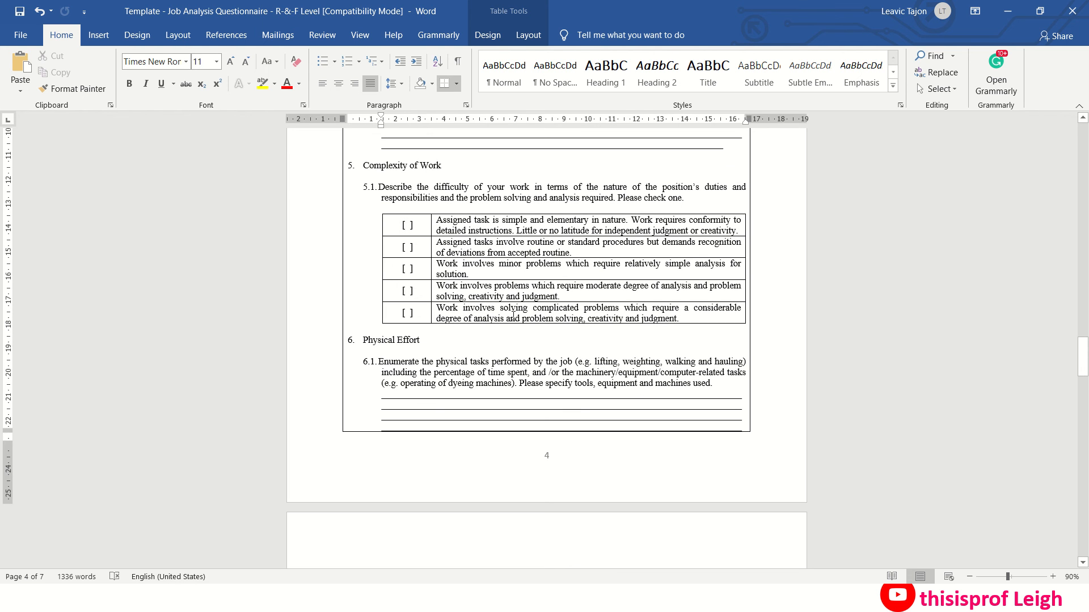
{"action": "mouse_move", "coordinate": [539, 311]}
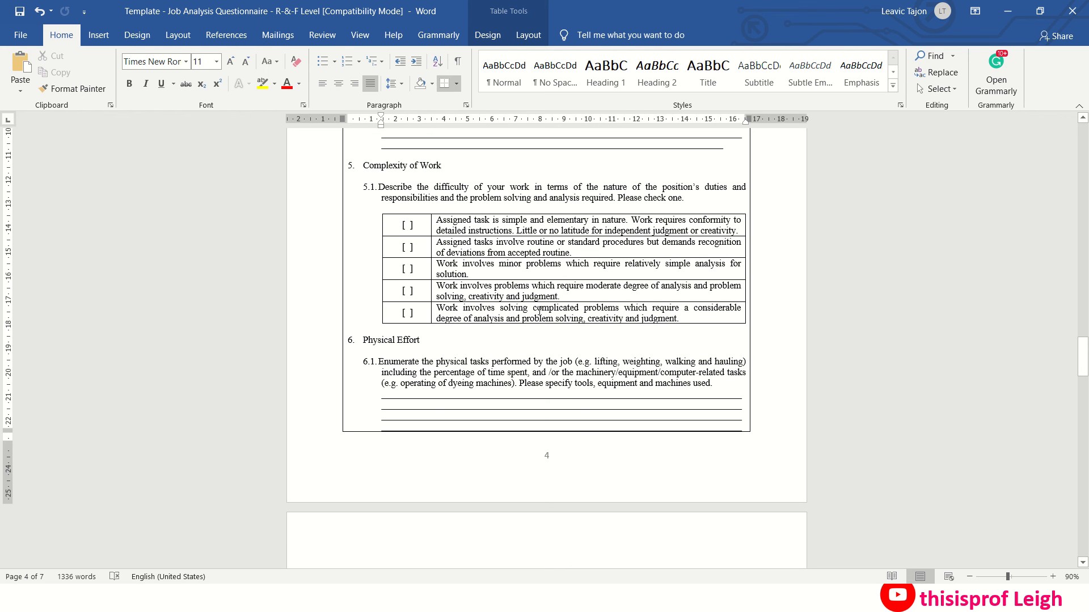
{"action": "mouse_move", "coordinate": [701, 312]}
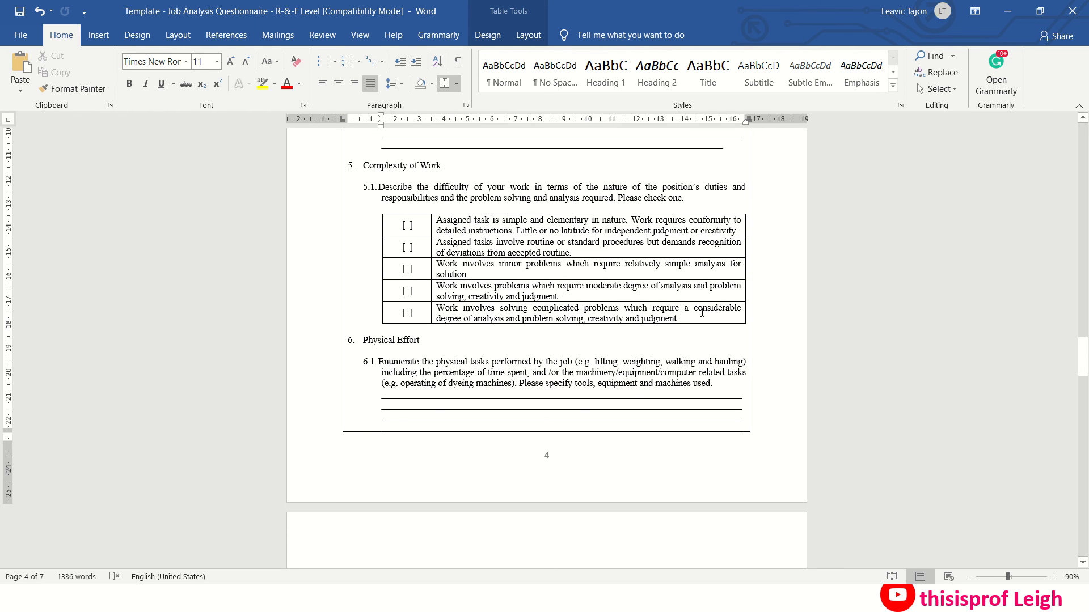
{"action": "mouse_move", "coordinate": [524, 320]}
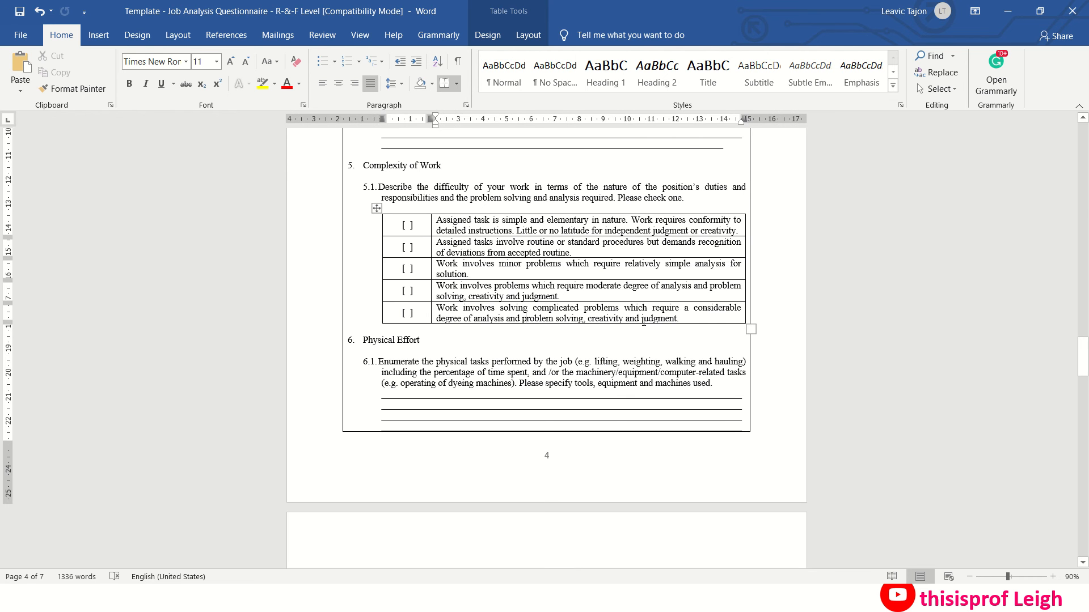
{"action": "scroll", "scroll_direction": "down", "scroll_amount": 3}
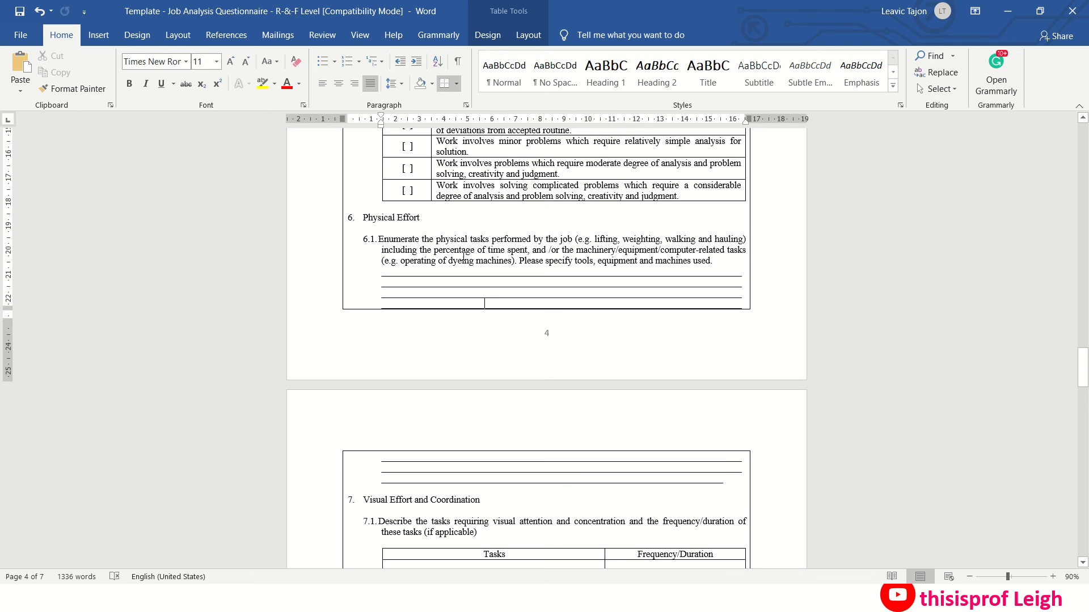
- Scroll past the Tasks table to section 8, Company Property, Assets, Money
{"action": "scroll", "scroll_direction": "down", "scroll_amount": 3}
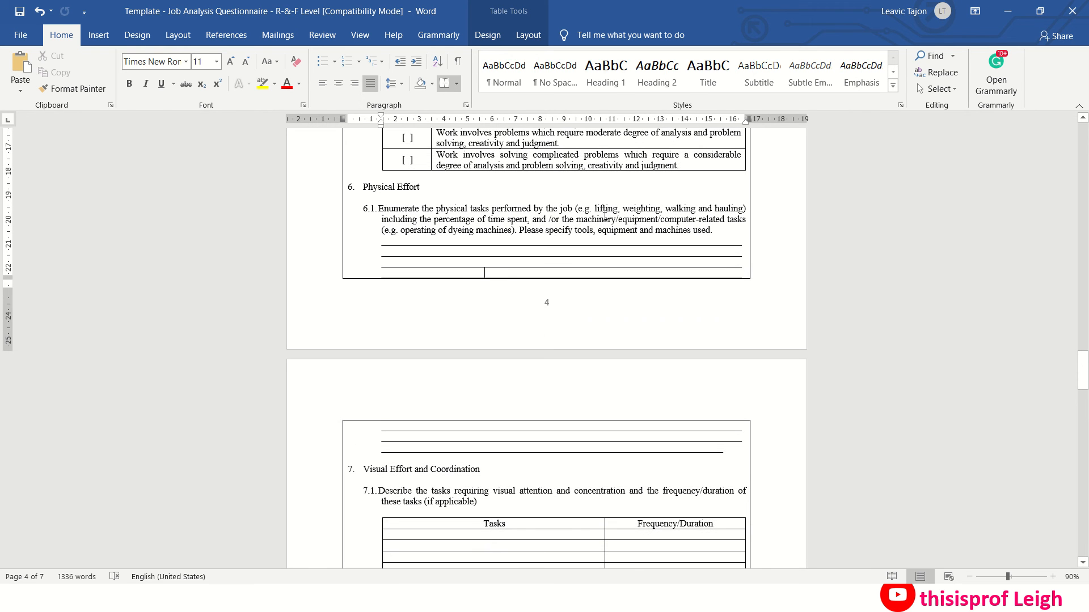
{"action": "scroll", "scroll_direction": "down", "scroll_amount": 3}
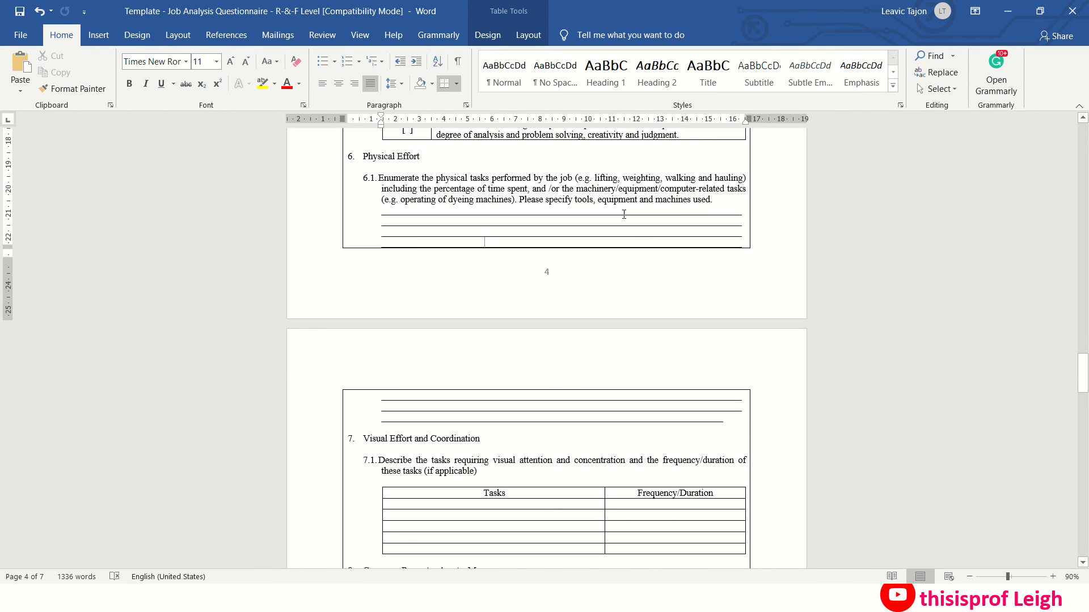
{"action": "scroll", "scroll_direction": "down", "scroll_amount": 3}
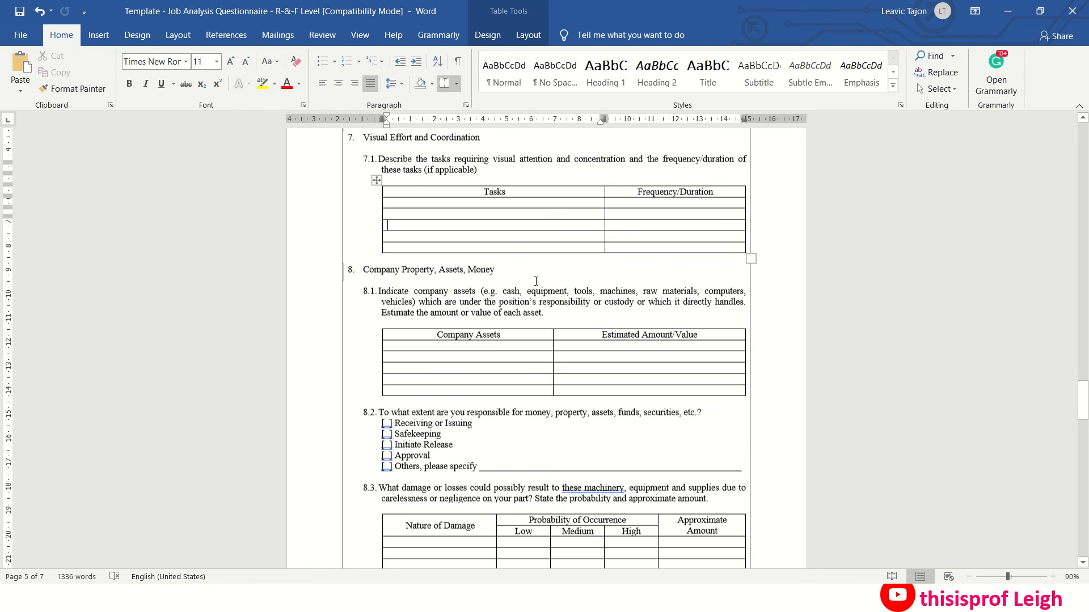
- Scroll through questions 8.1 and 8.2 to the Nature of Damage table ending page 5
{"action": "scroll", "scroll_direction": "down", "scroll_amount": 3}
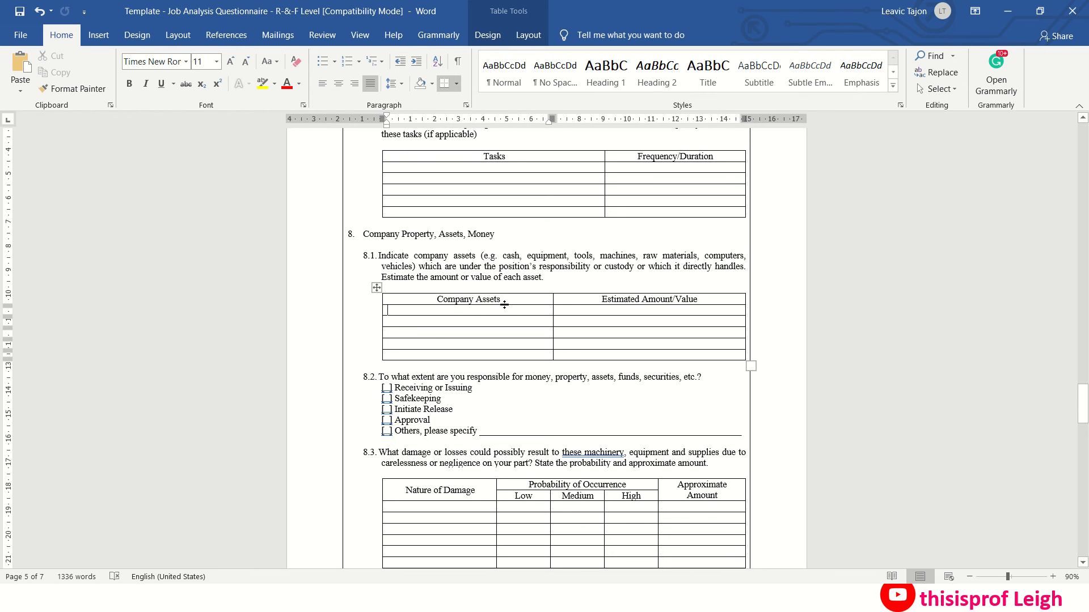
{"action": "mouse_move", "coordinate": [582, 267]}
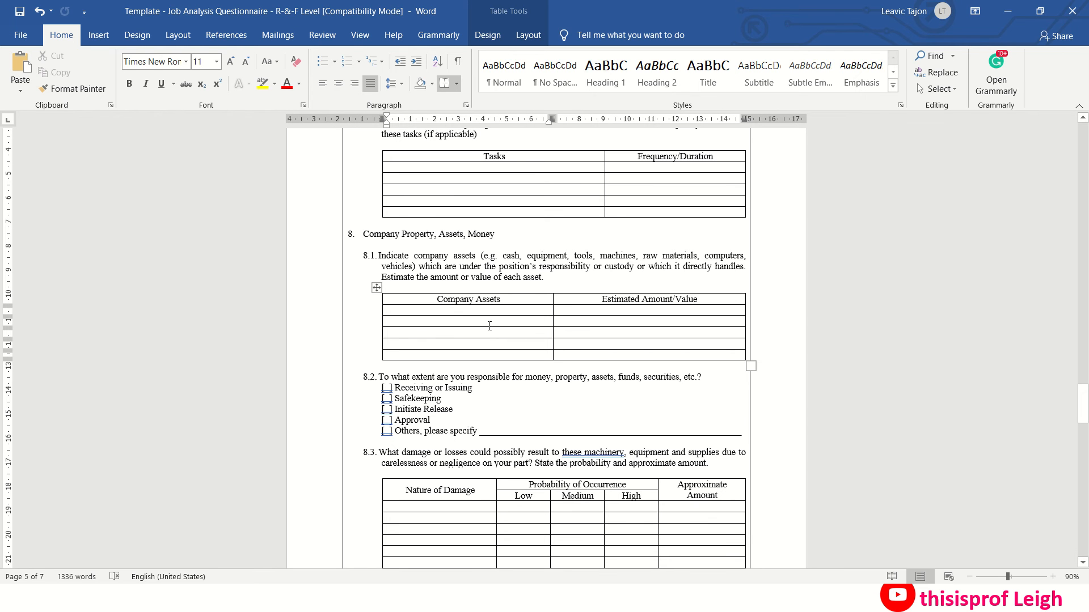
{"action": "left_click", "coordinate": [387, 320]}
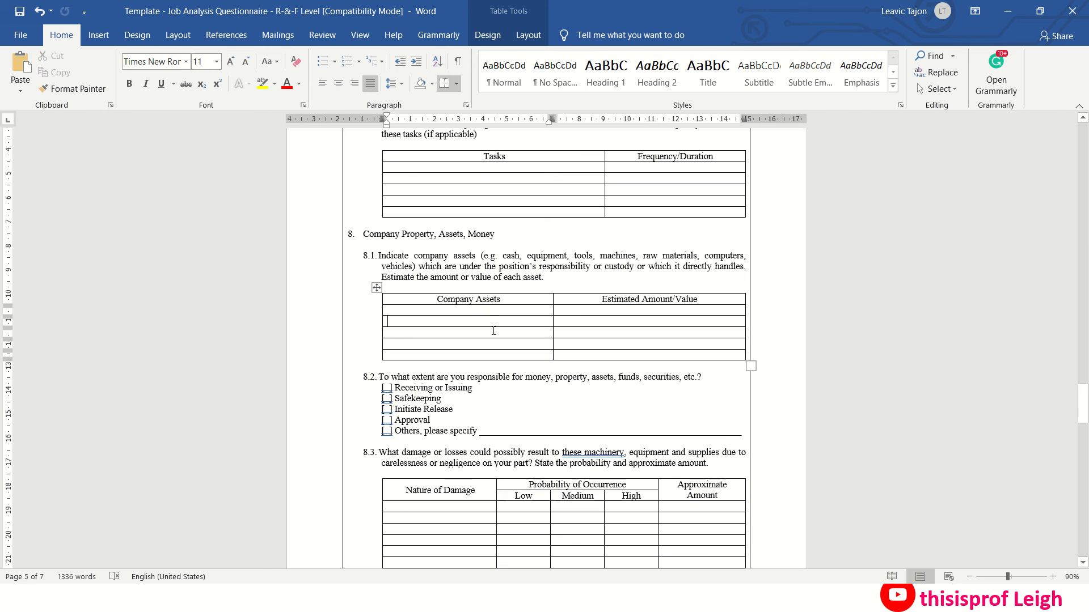
{"action": "scroll", "scroll_direction": "down", "scroll_amount": 3}
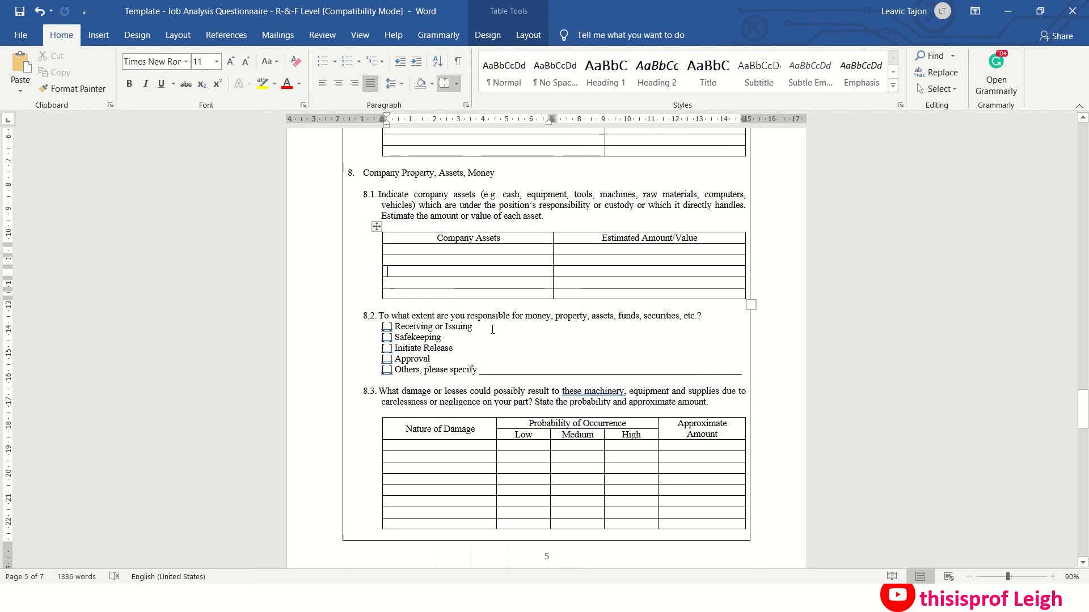
{"action": "scroll", "scroll_direction": "down", "scroll_amount": 3}
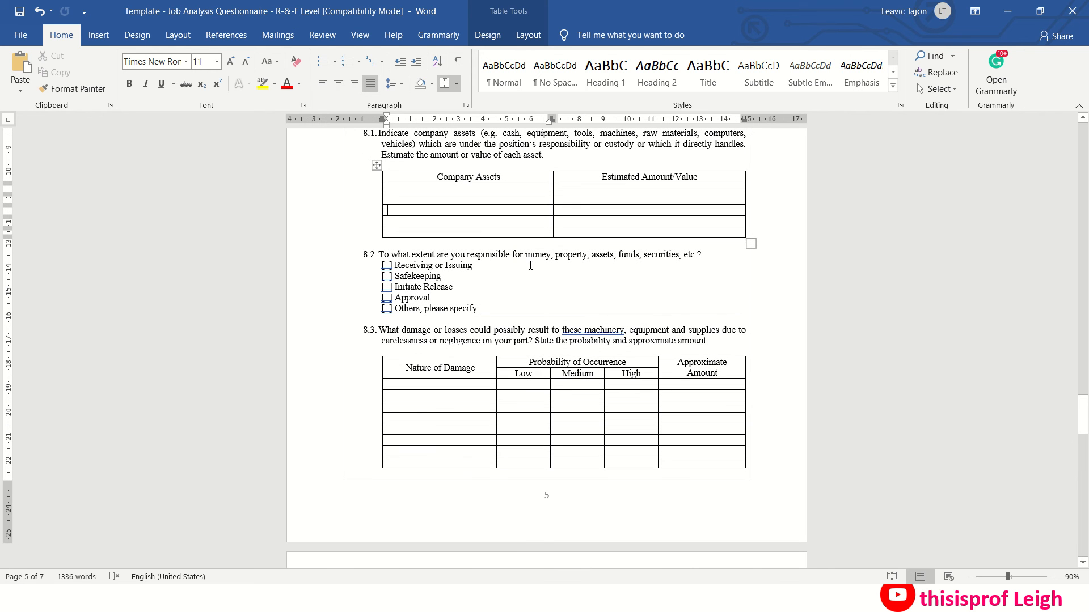
{"action": "mouse_move", "coordinate": [410, 286]}
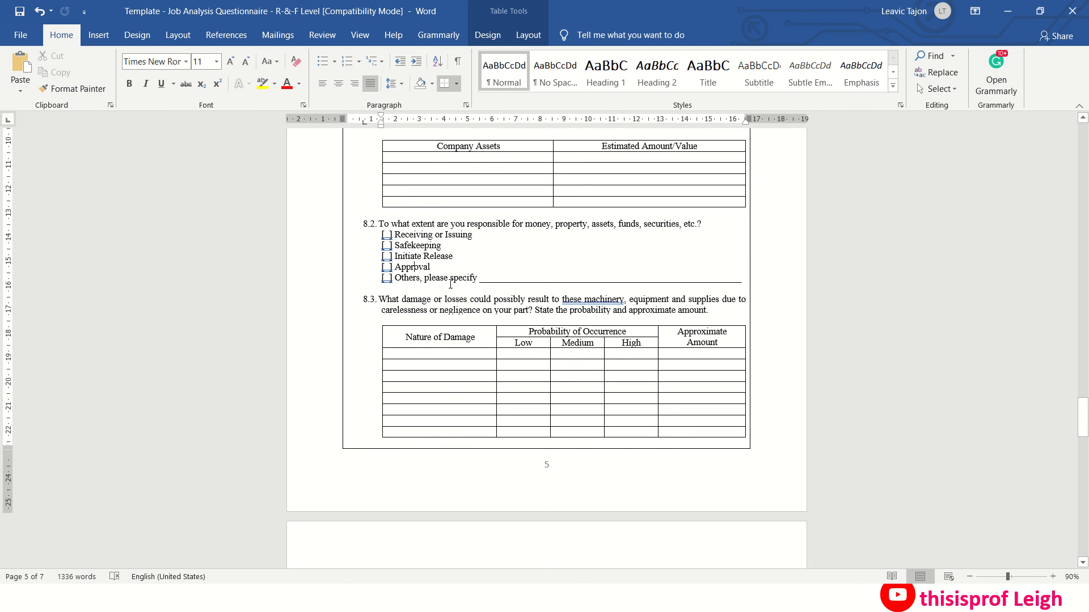
- Scroll to section 9, Records and Reports, at the top of page 6
{"action": "scroll", "scroll_direction": "down", "scroll_amount": 3}
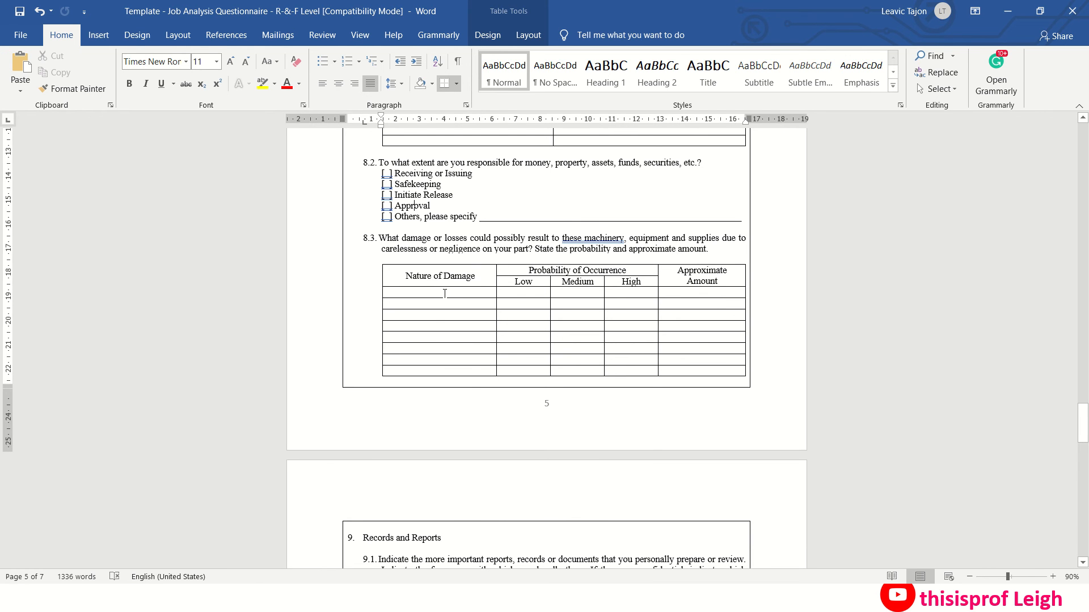
{"action": "scroll", "scroll_direction": "down", "scroll_amount": 3}
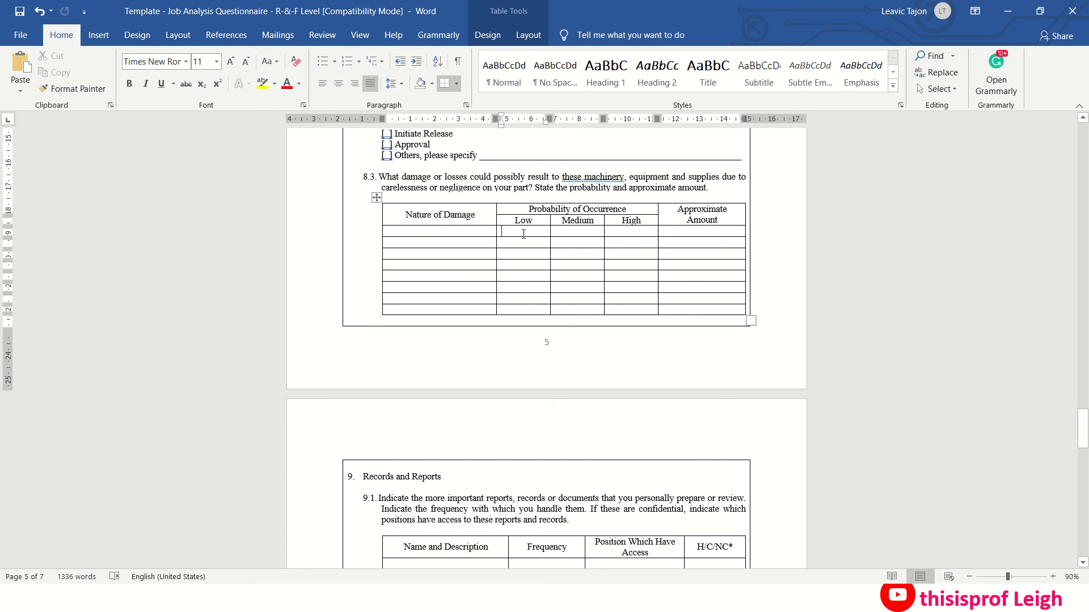
{"action": "mouse_move", "coordinate": [589, 229]}
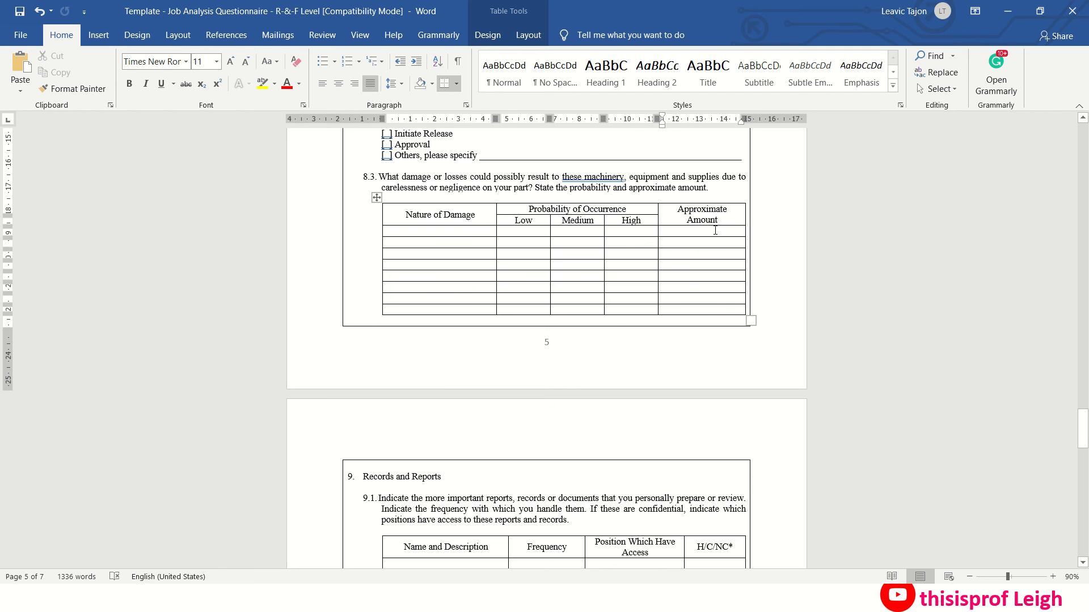
{"action": "mouse_move", "coordinate": [681, 230]}
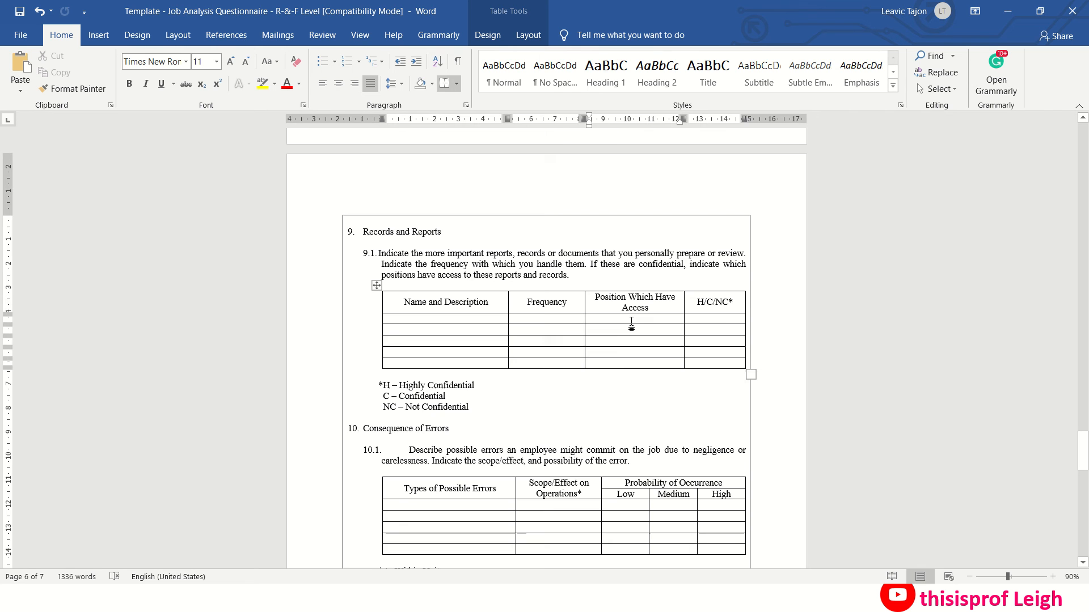
- Scroll through section 10, Consequence of Errors, with its errors table and check-one list
{"action": "scroll", "scroll_direction": "down", "scroll_amount": 3}
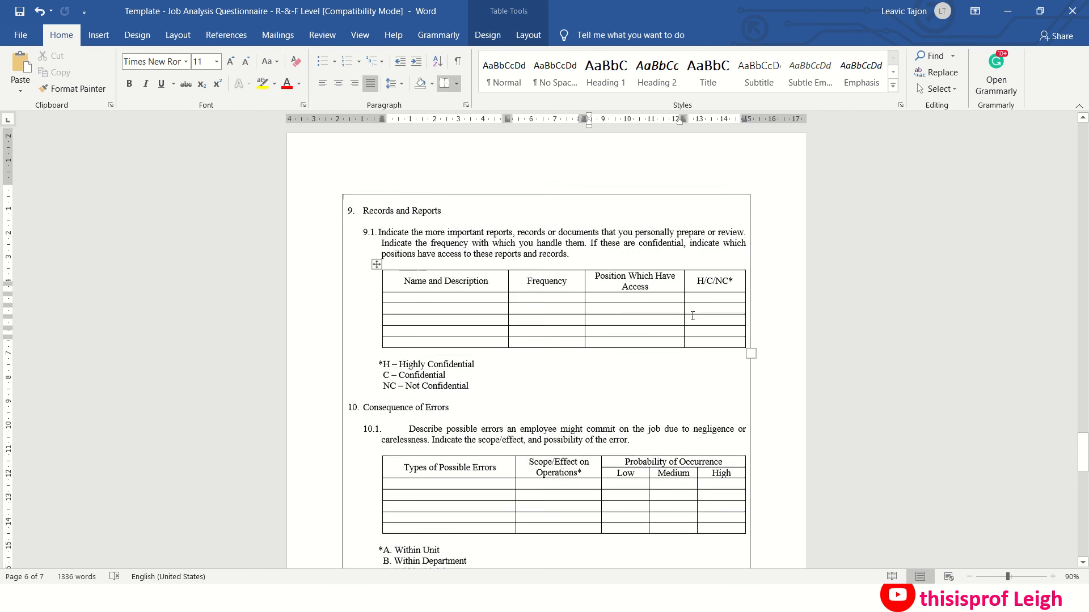
{"action": "scroll", "scroll_direction": "down", "scroll_amount": 3}
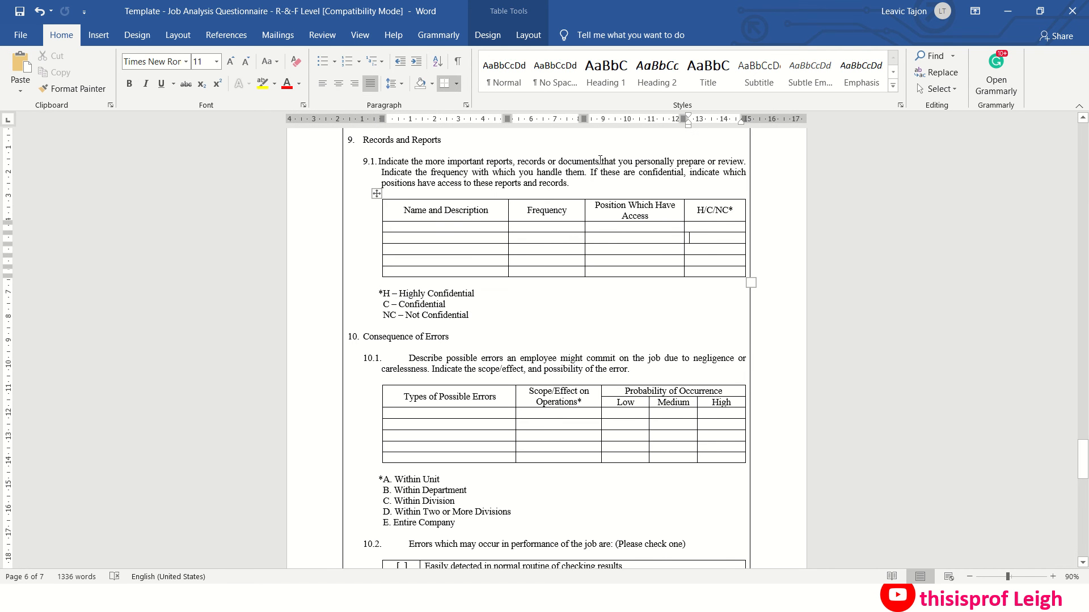
{"action": "scroll", "scroll_direction": "down", "scroll_amount": 3}
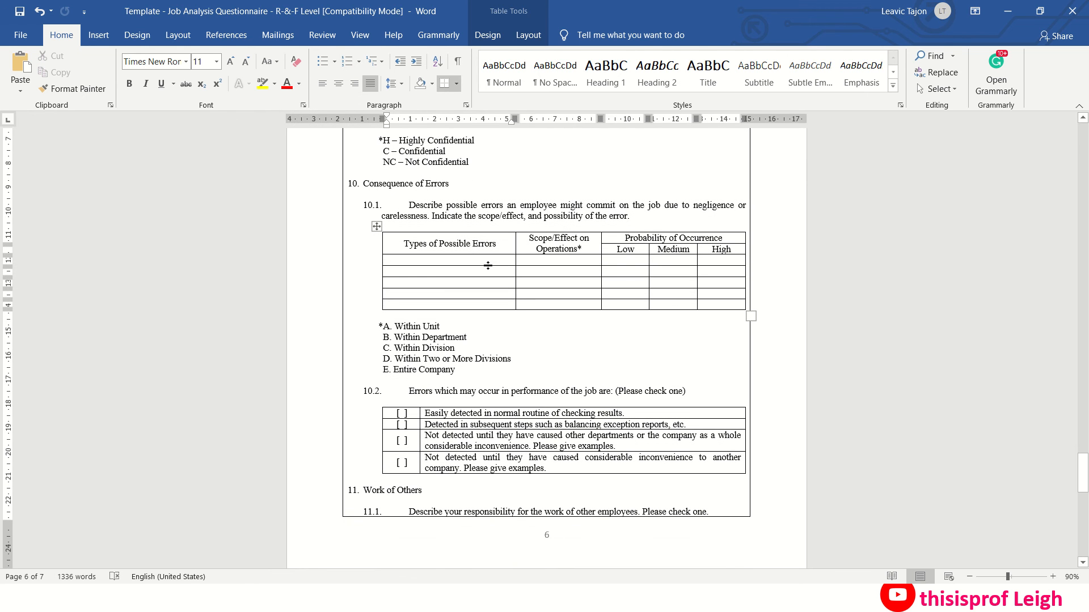
{"action": "mouse_move", "coordinate": [534, 264]}
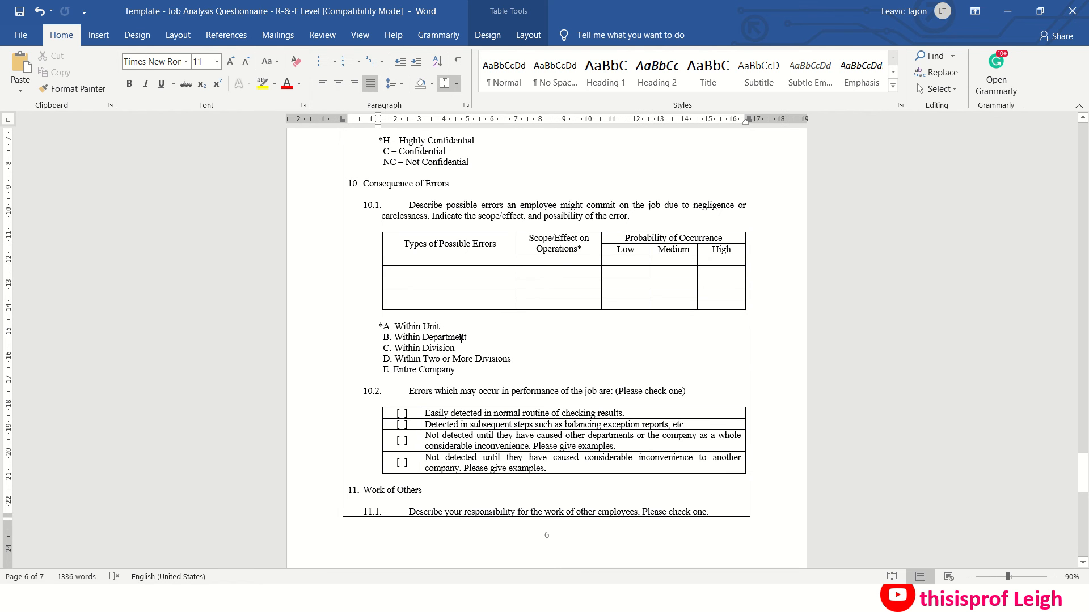
{"action": "mouse_move", "coordinate": [686, 269]}
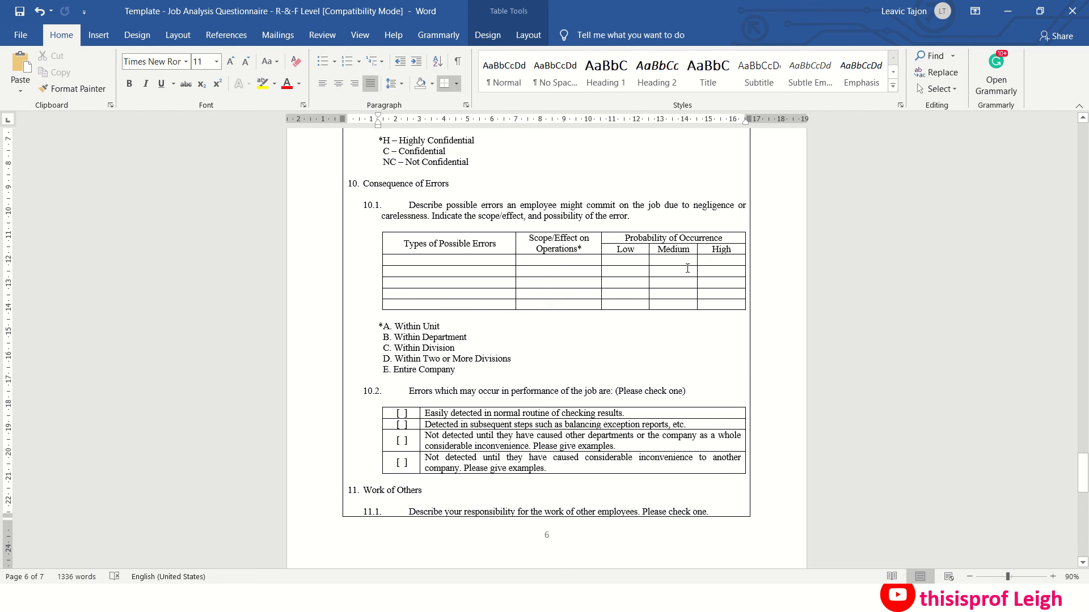
{"action": "scroll", "scroll_direction": "down", "scroll_amount": 3}
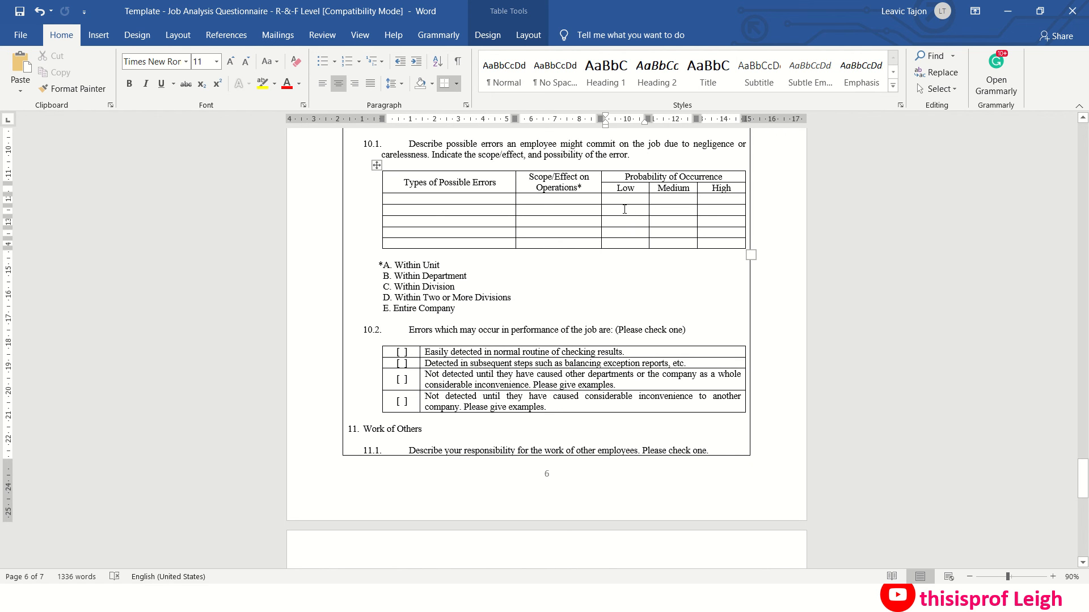
{"action": "mouse_move", "coordinate": [647, 221]}
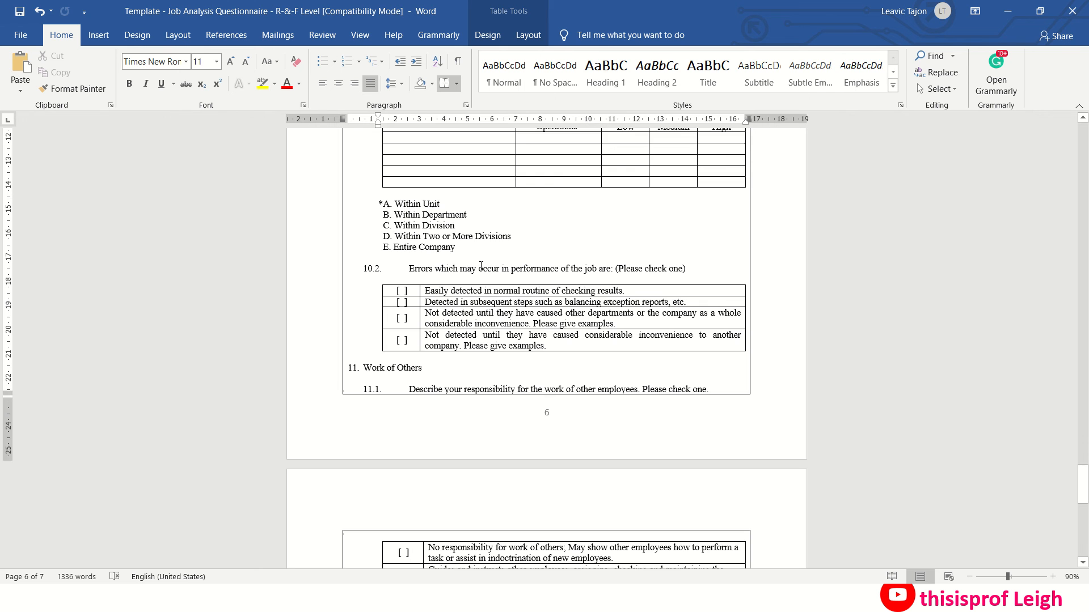
- Scroll the questionnaire to page 7's Working Conditions and Hazards lines and sign-off tables
{"action": "scroll", "scroll_direction": "down", "scroll_amount": 3}
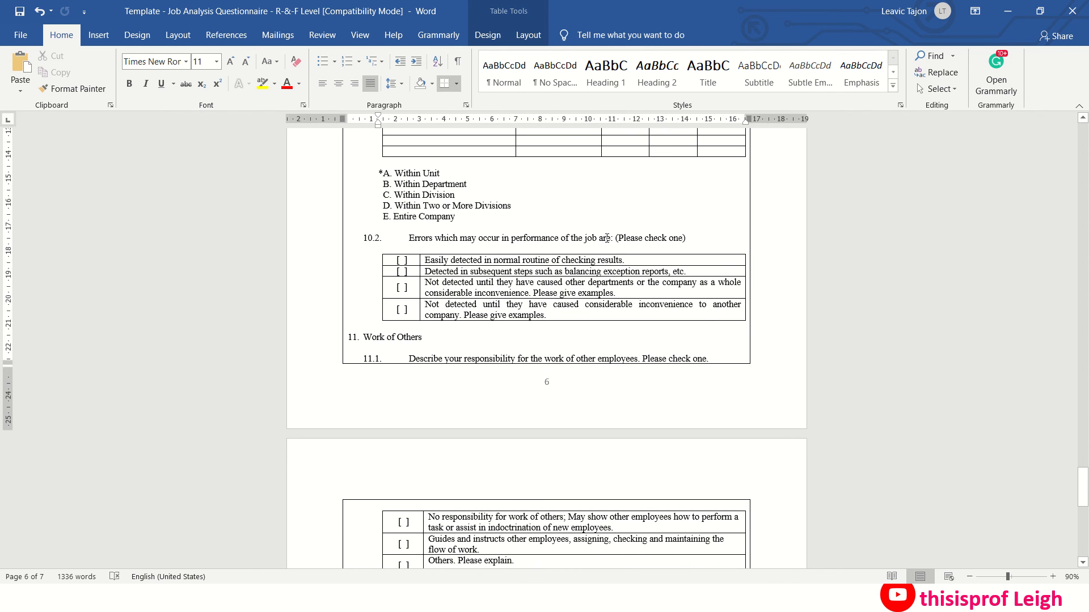
{"action": "scroll", "scroll_direction": "down", "scroll_amount": 3}
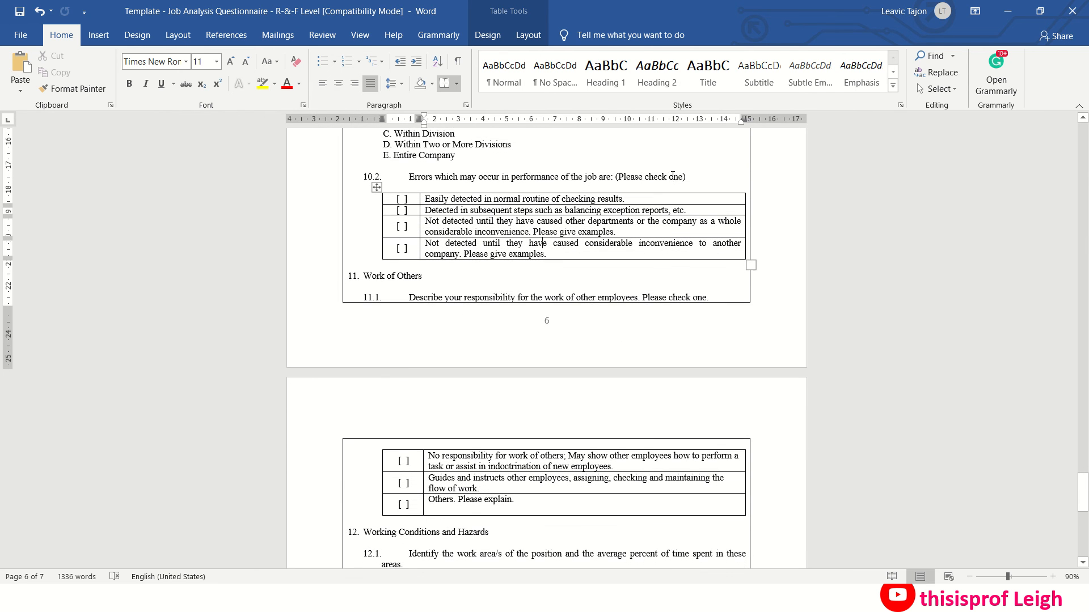
{"action": "scroll", "scroll_direction": "down", "scroll_amount": 3}
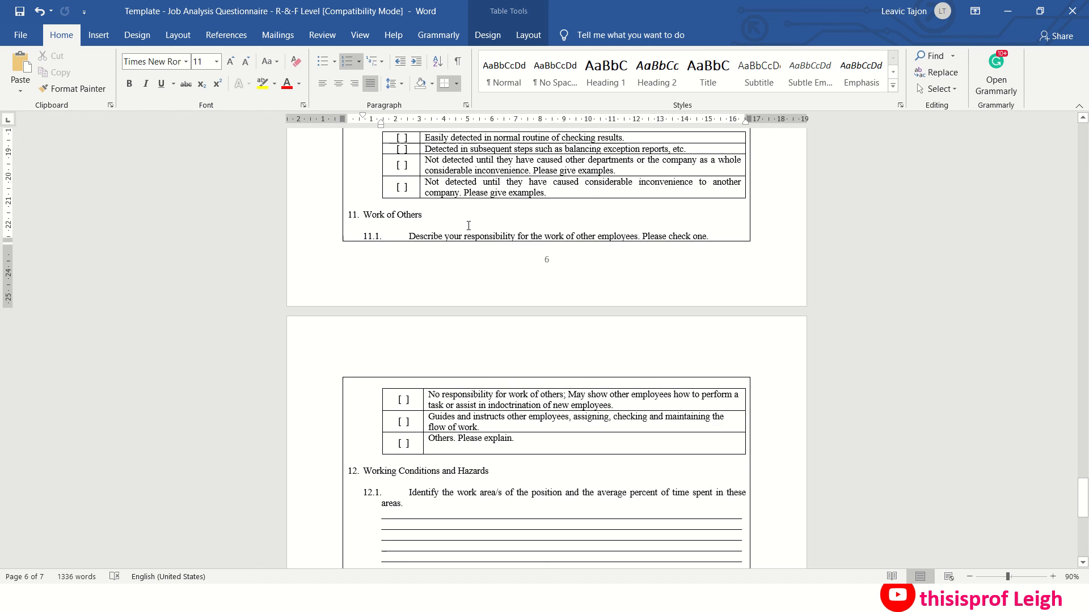
{"action": "scroll", "scroll_direction": "down", "scroll_amount": 3}
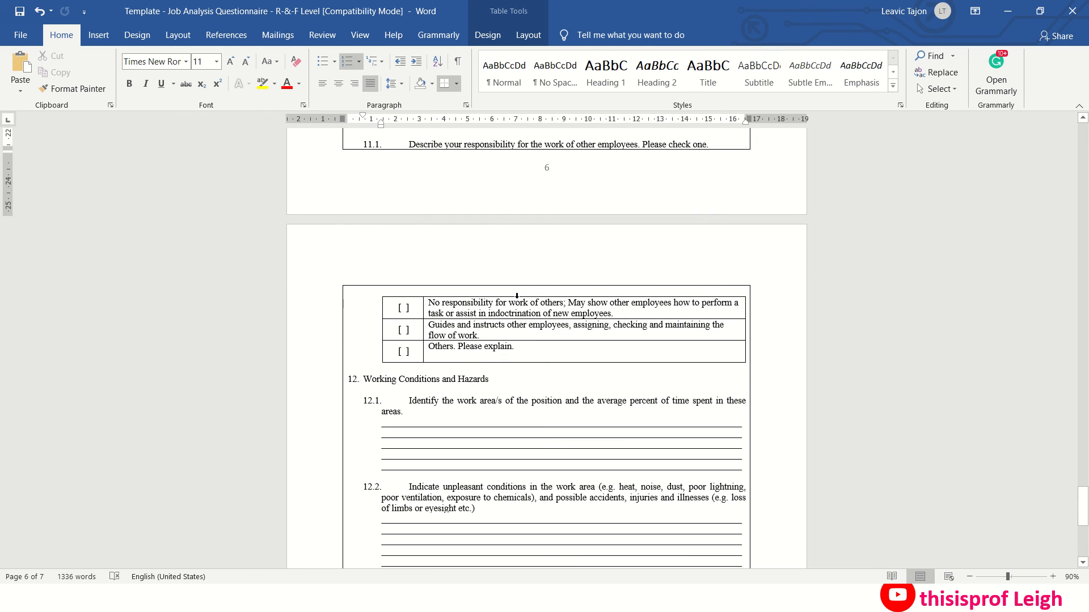
{"action": "scroll", "scroll_direction": "down", "scroll_amount": 3}
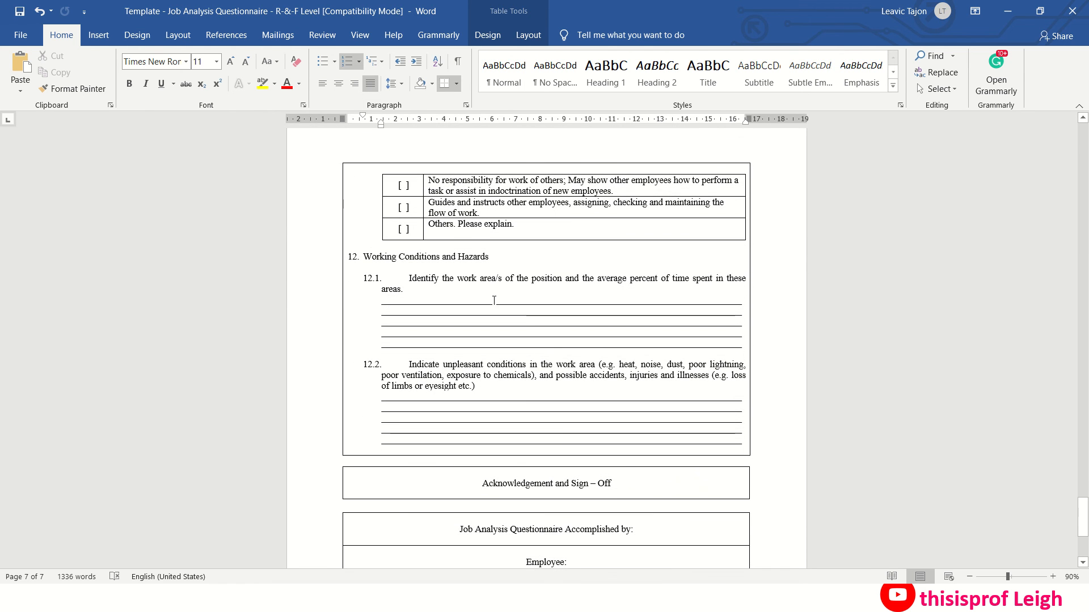
{"action": "mouse_move", "coordinate": [509, 283]}
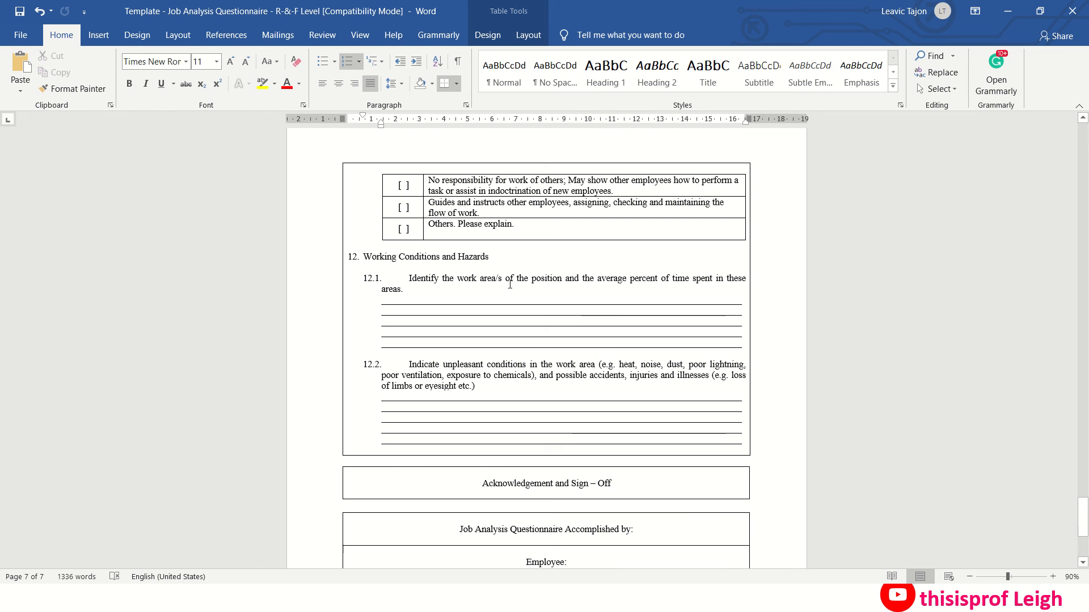
{"action": "mouse_move", "coordinate": [534, 277]}
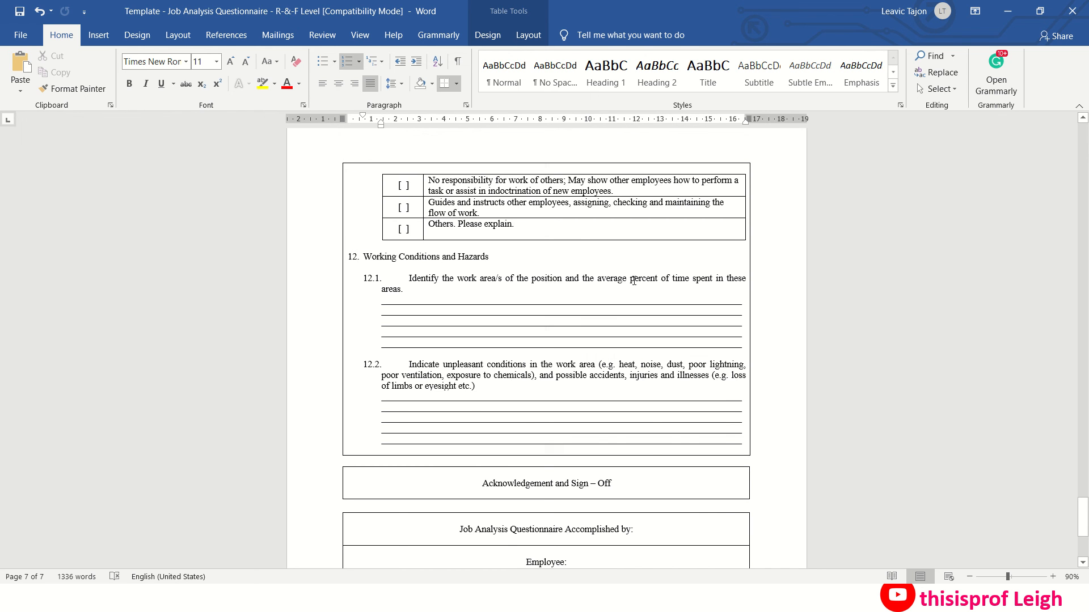
{"action": "scroll", "scroll_direction": "down", "scroll_amount": 3}
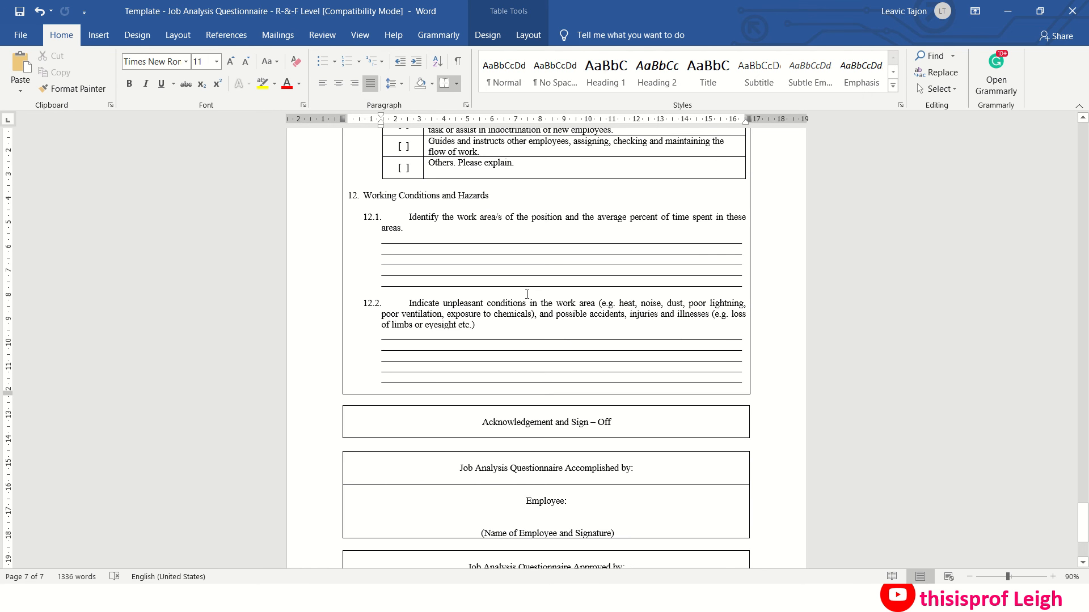
{"action": "scroll", "scroll_direction": "down", "scroll_amount": 3}
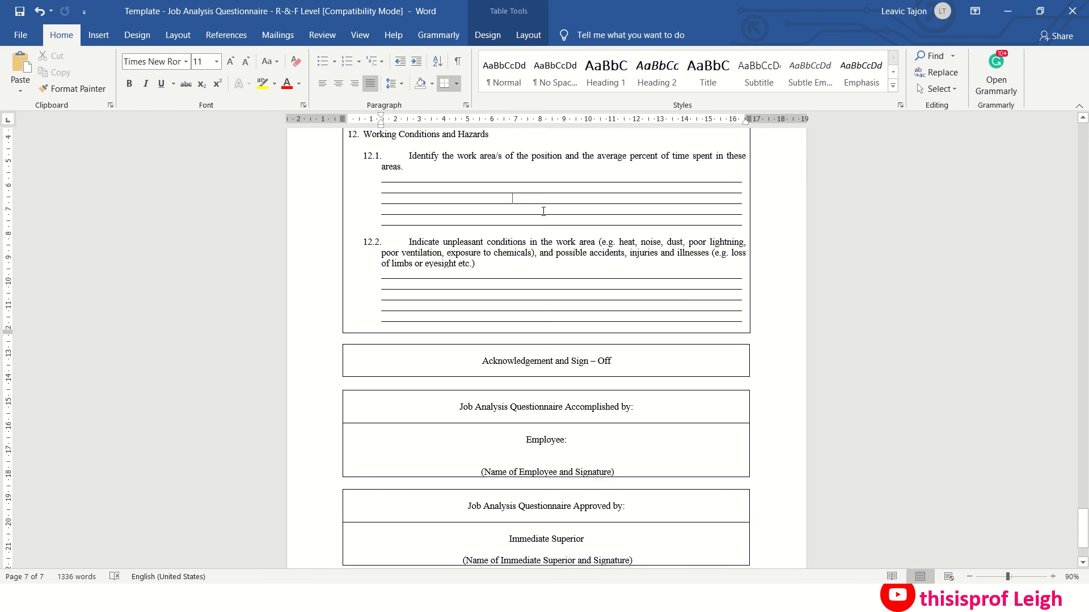
{"action": "scroll", "scroll_direction": "down", "scroll_amount": 3}
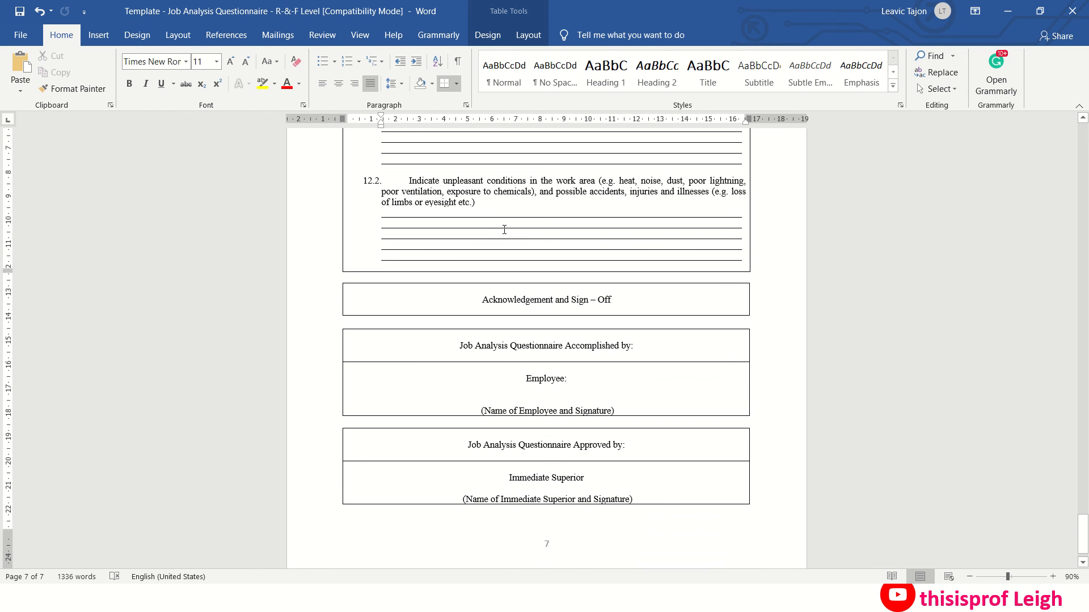
{"action": "mouse_move", "coordinate": [538, 236]}
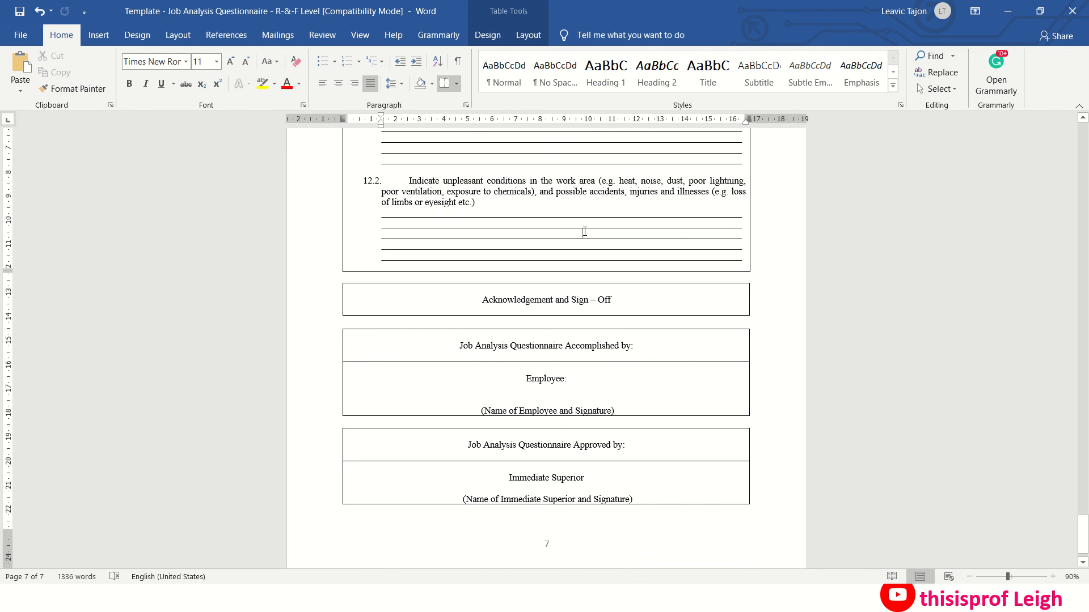
{"action": "mouse_move", "coordinate": [595, 234]}
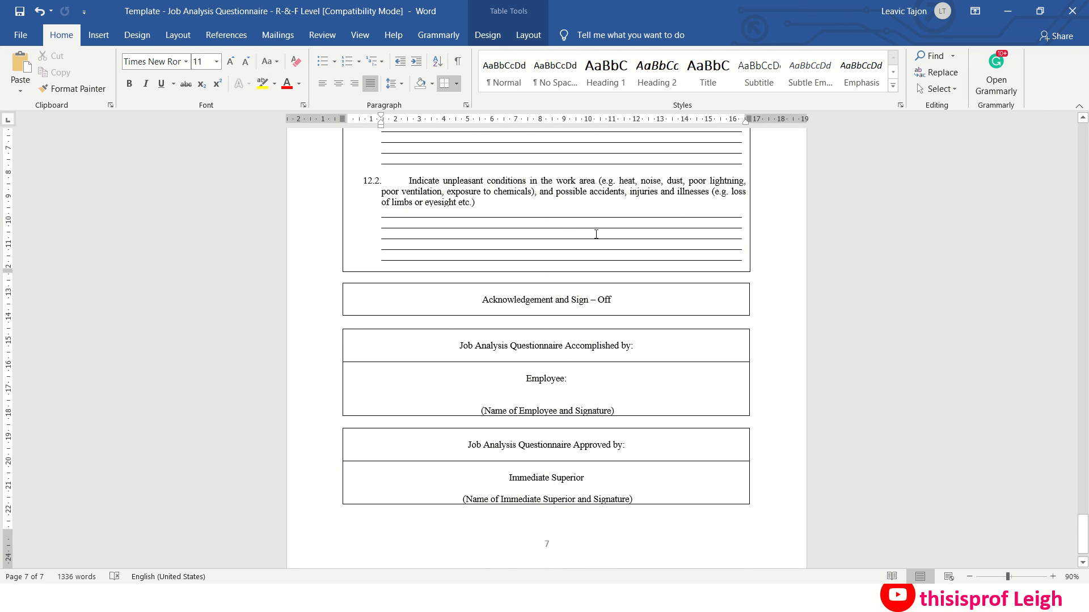
{"action": "mouse_move", "coordinate": [592, 214]}
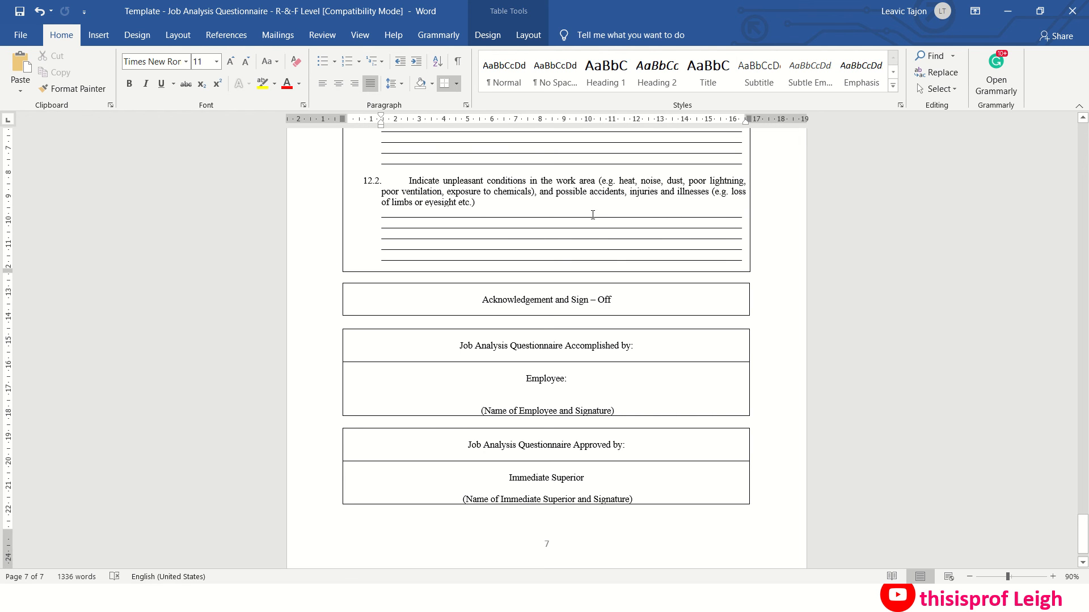
{"action": "left_click", "coordinate": [595, 234]}
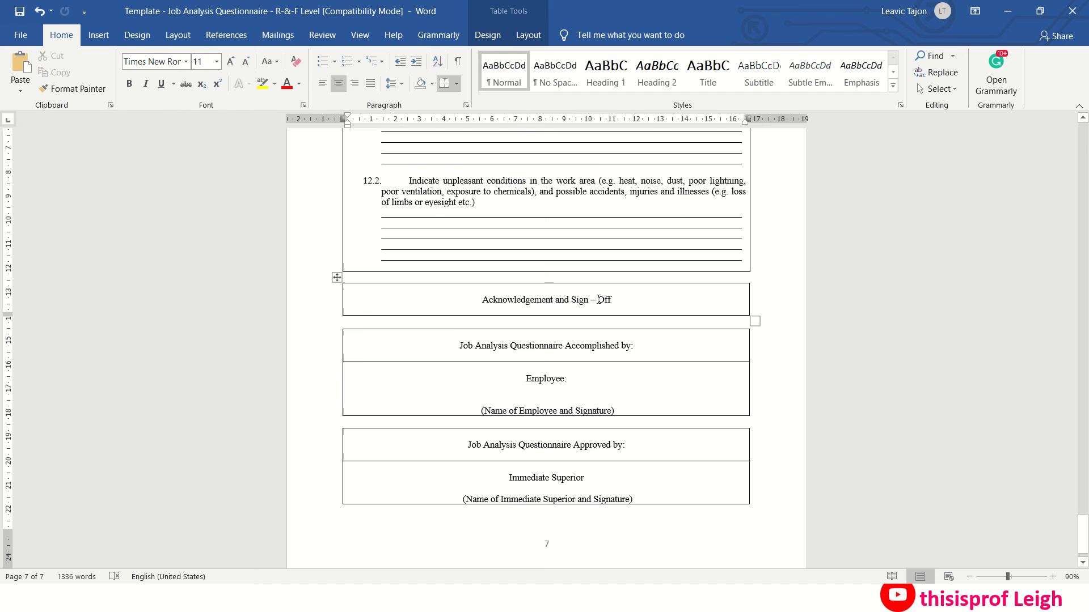
{"action": "scroll", "scroll_direction": "down", "scroll_amount": 3}
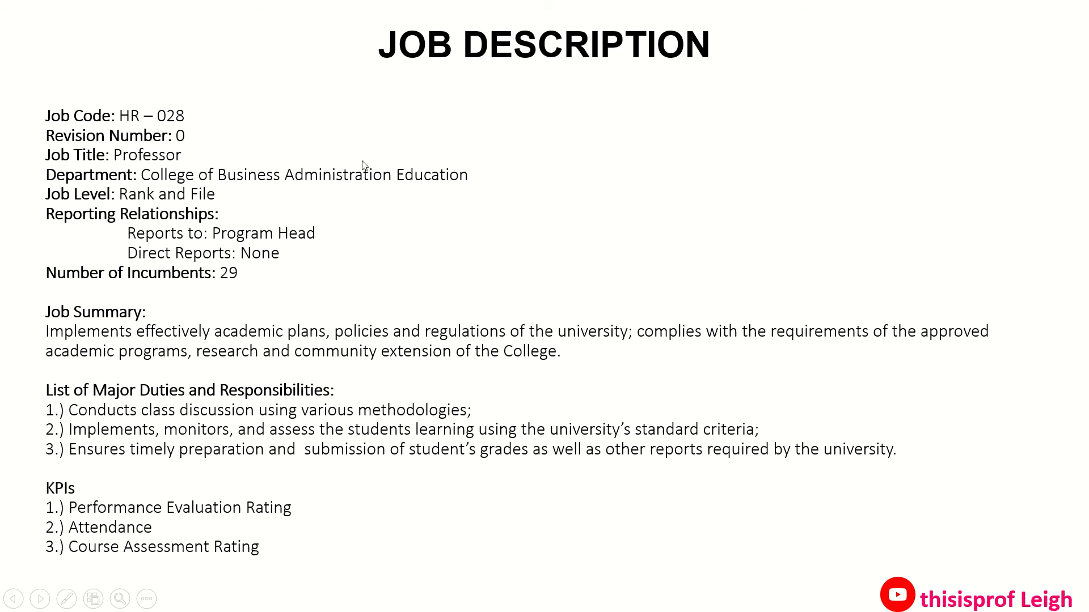
{"action": "mouse_move", "coordinate": [338, 194]}
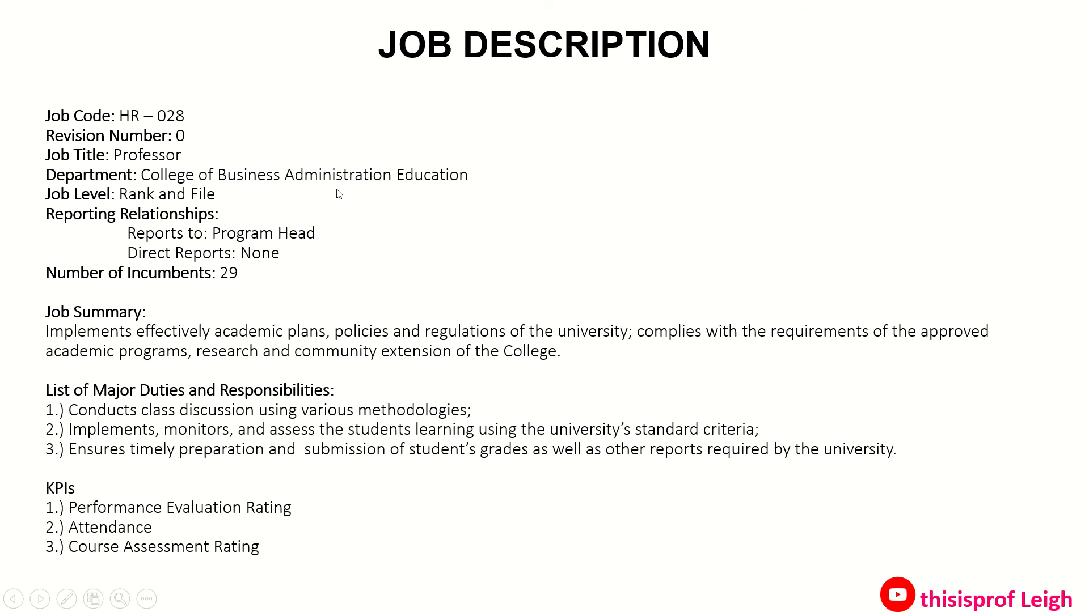
{"action": "mouse_move", "coordinate": [231, 280]}
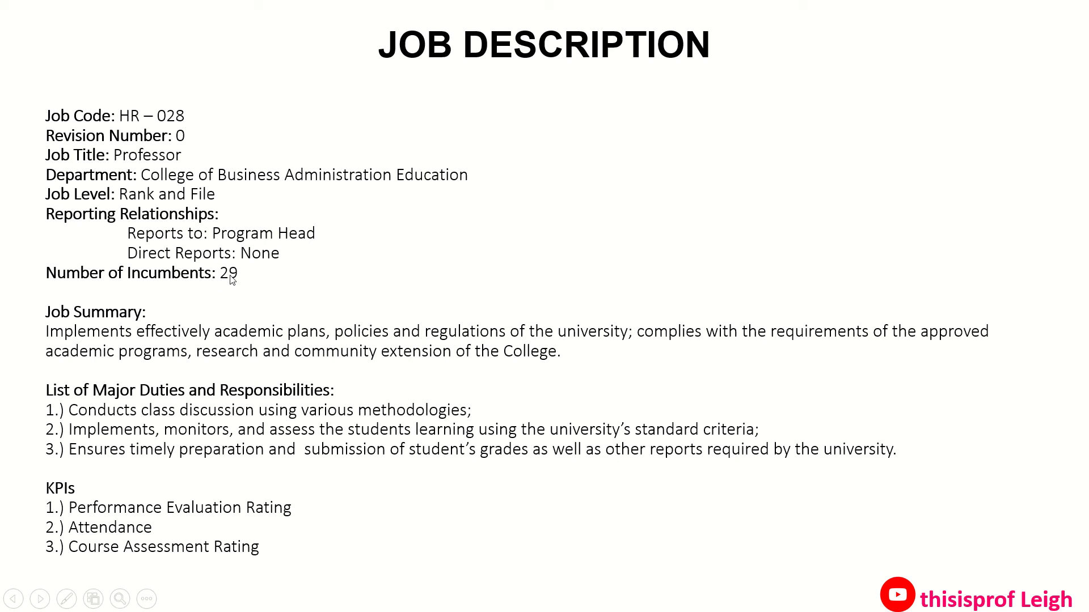
{"action": "mouse_move", "coordinate": [351, 346]}
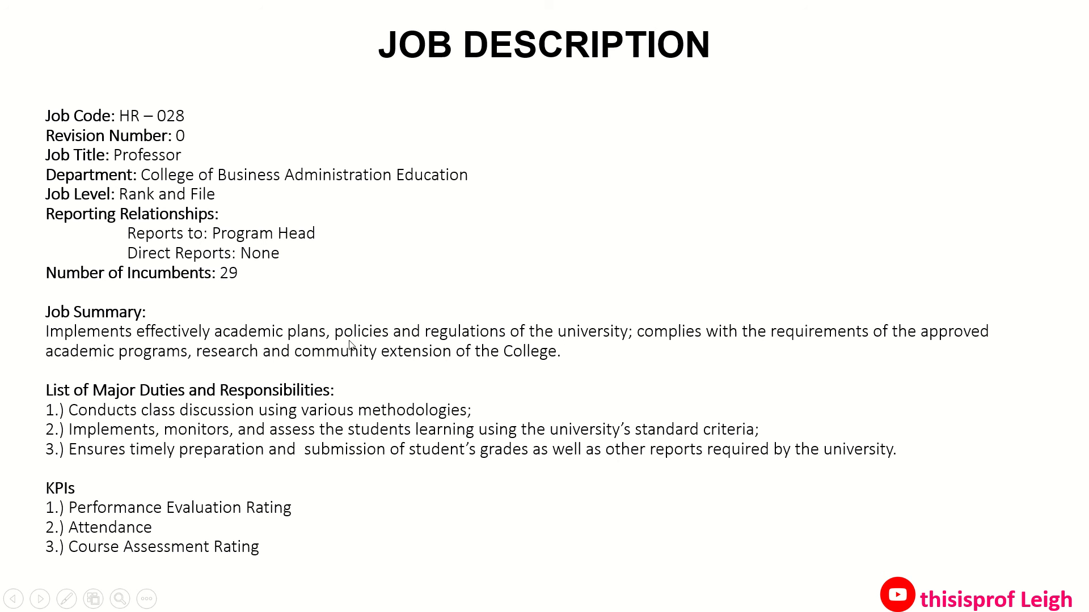
{"action": "mouse_move", "coordinate": [63, 500]}
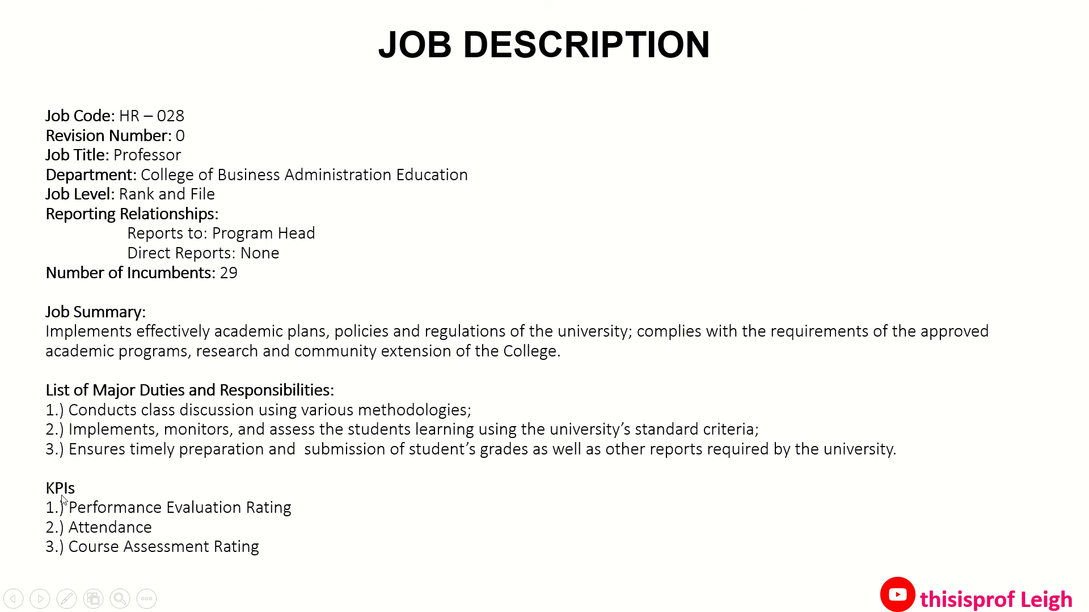
{"action": "mouse_move", "coordinate": [223, 193]}
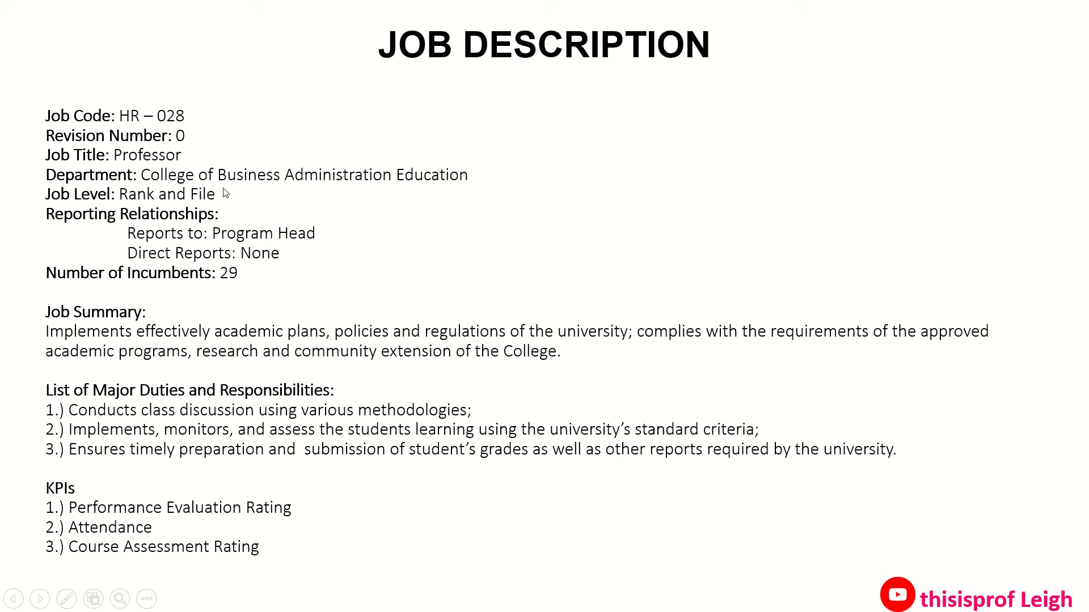